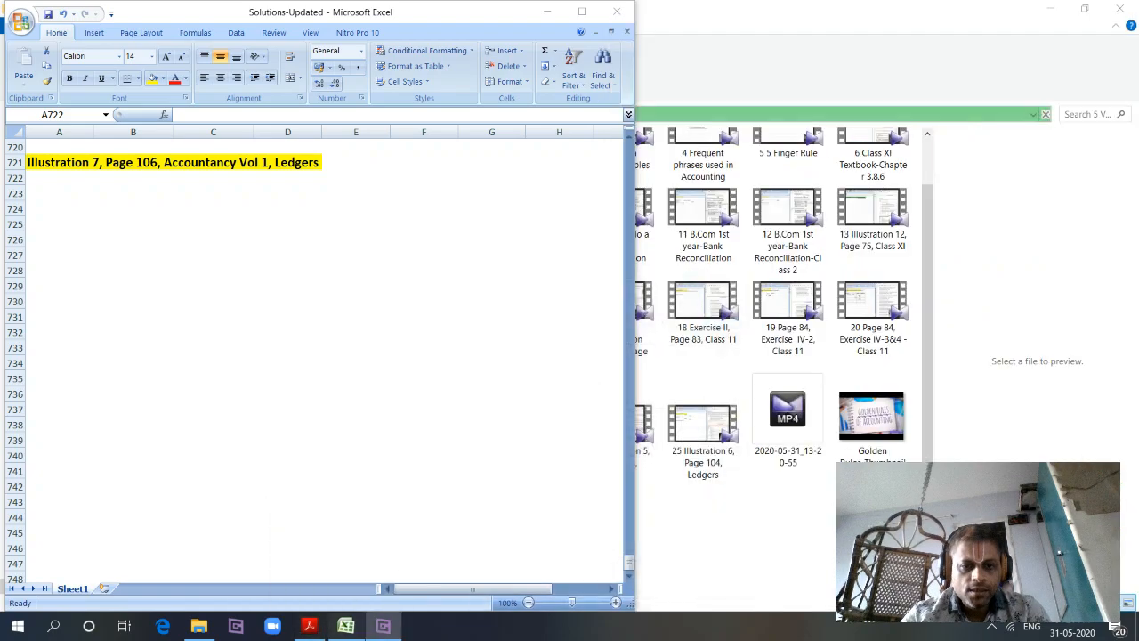
Place the Accountancy Vol 1 PDF at page 106 beside the Excel workbook
{"action": "left_click", "coordinate": [1045, 114]}
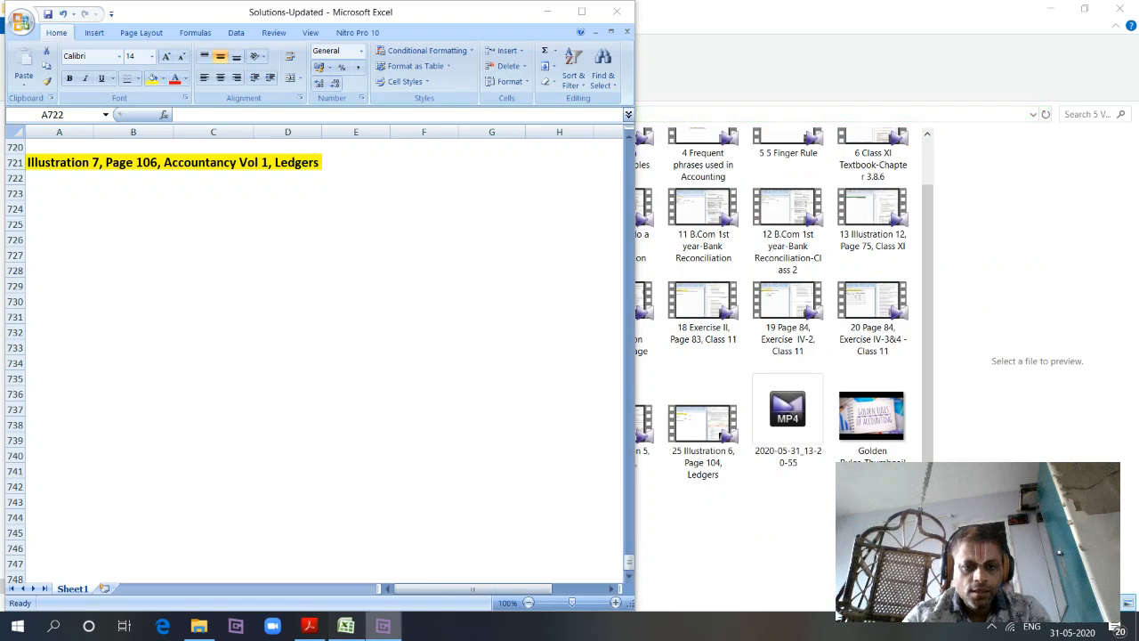
{"action": "left_click", "coordinate": [58, 177]}
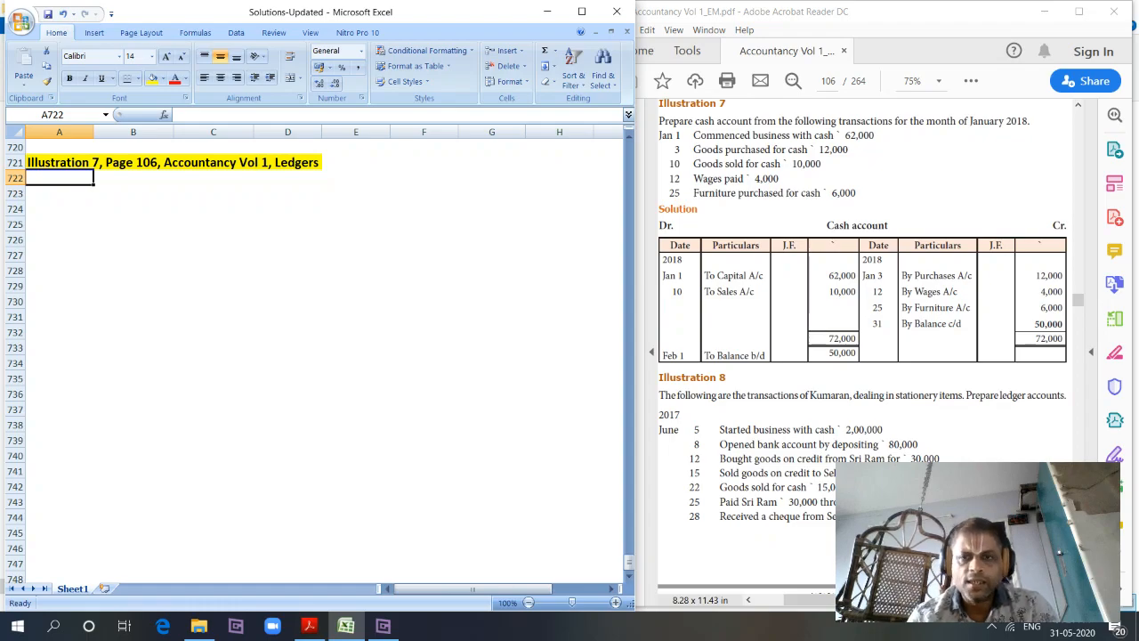
Record the journal entry debiting Cash account and crediting Capital 62000
{"action": "type", "text": "Cash account deb"}
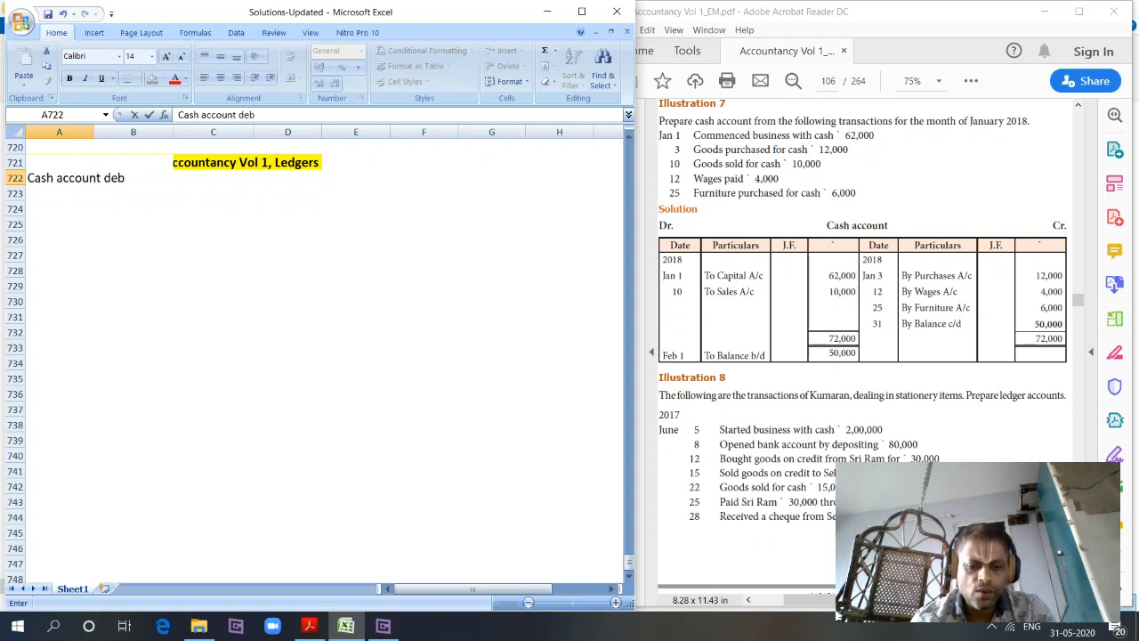
{"action": "type", "text": "Capital account credit"}
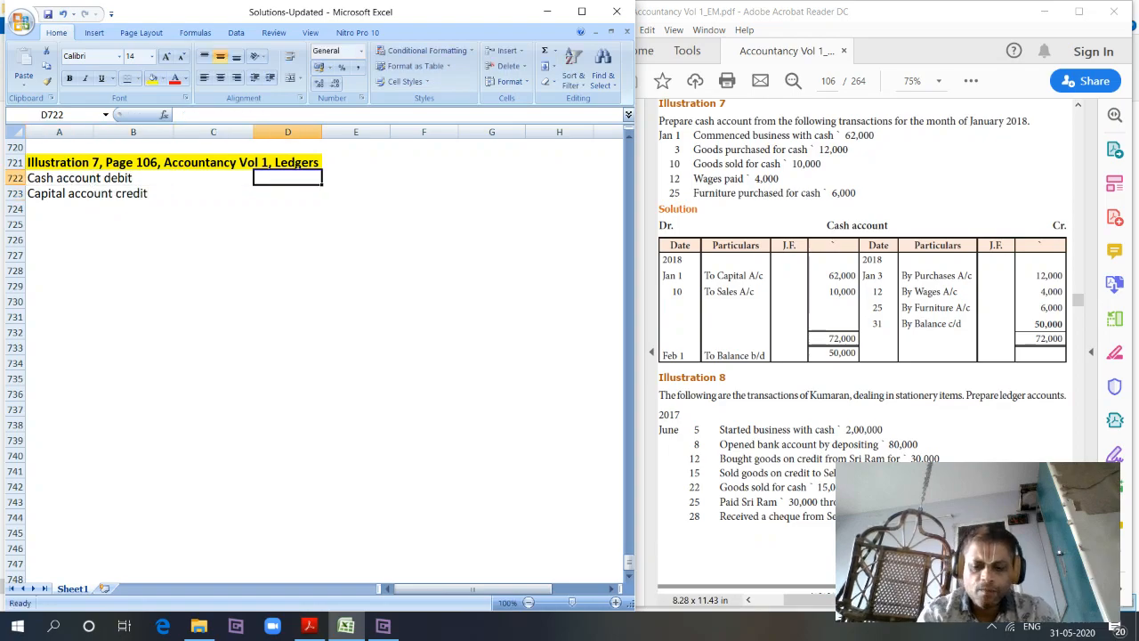
{"action": "type", "text": "62000"}
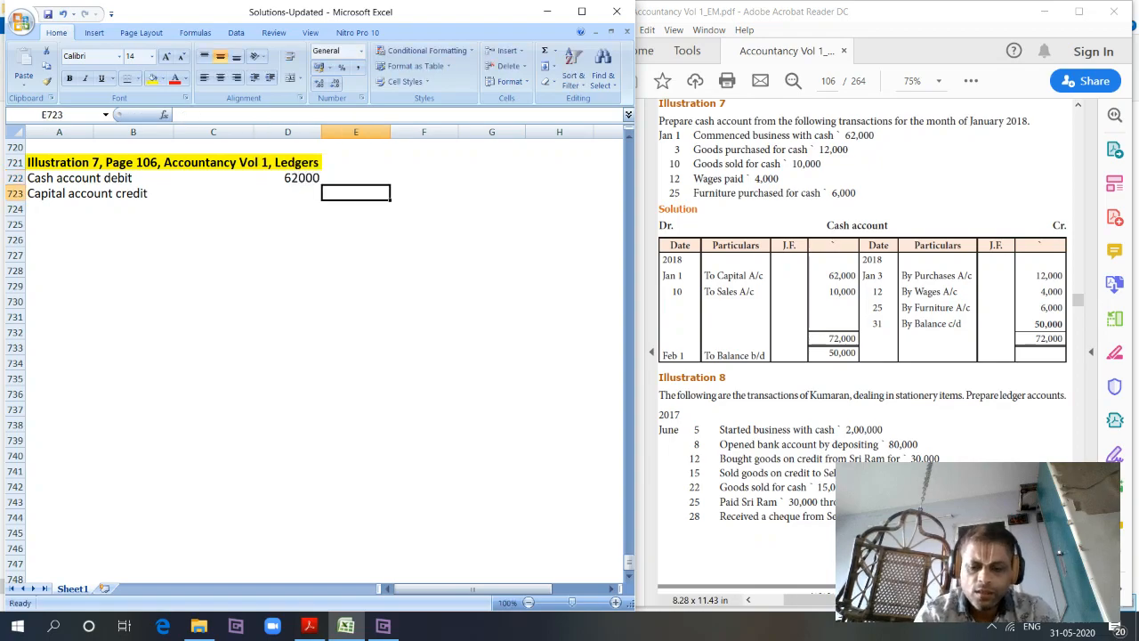
{"action": "type", "text": "62000"}
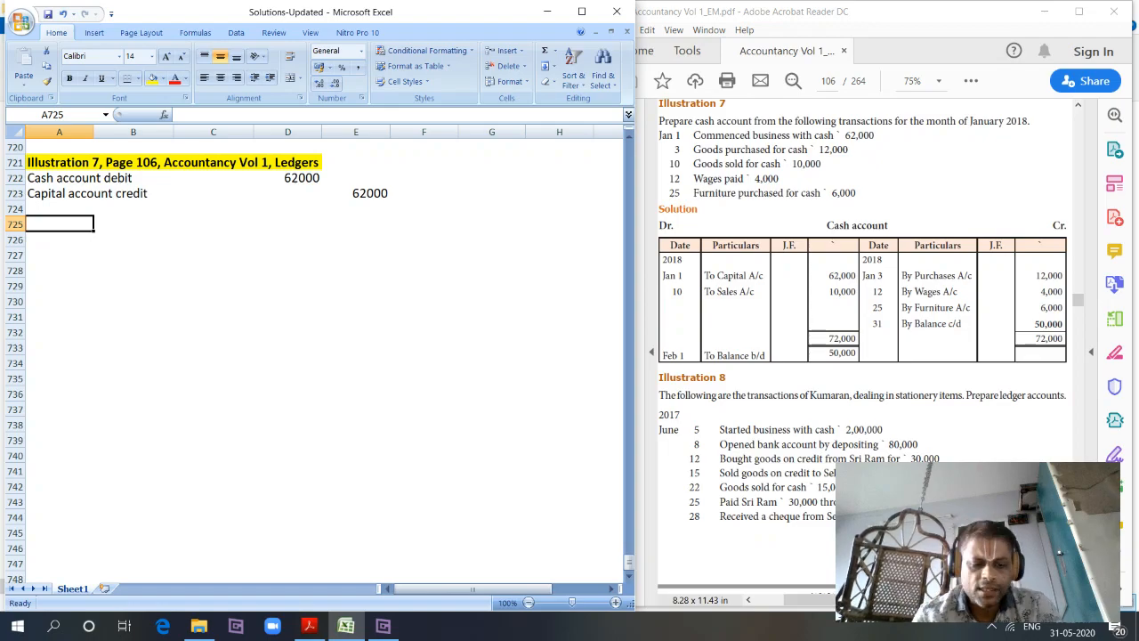
Record the journal entry debiting Purchases account and crediting Cash account 12000
{"action": "type", "text": "P"}
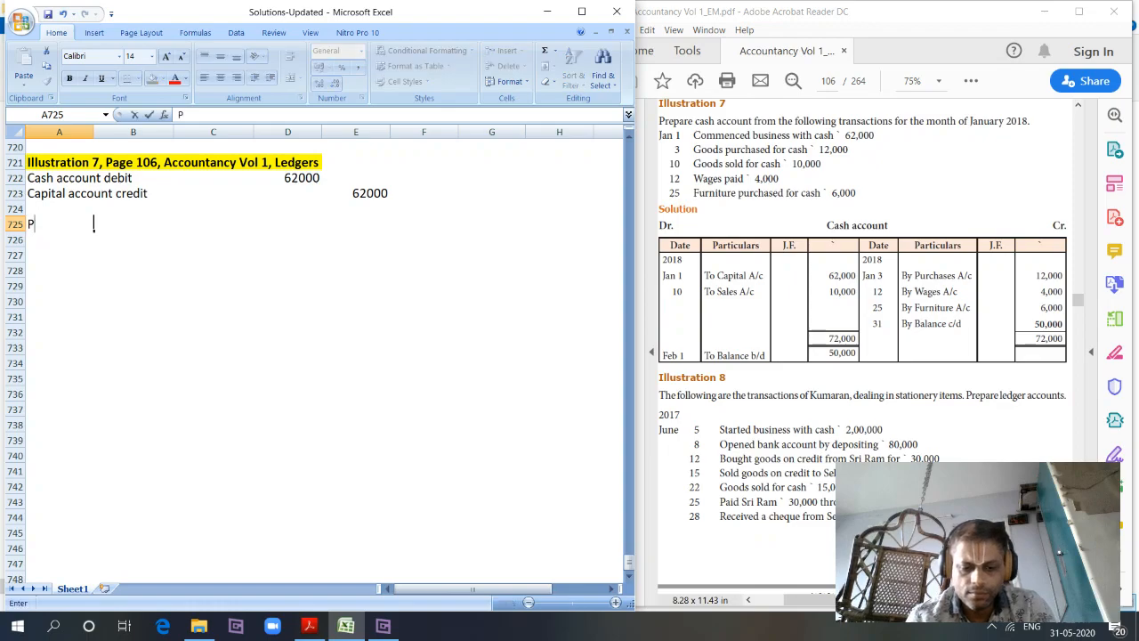
{"action": "type", "text": "urchases acc"}
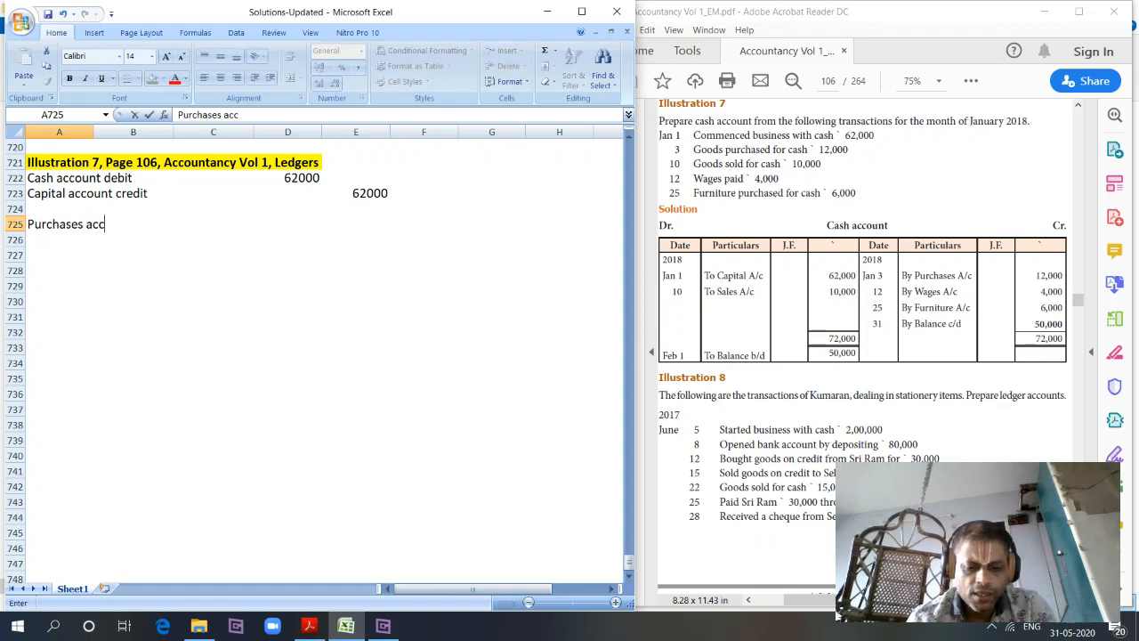
{"action": "type", "text": "ount"}
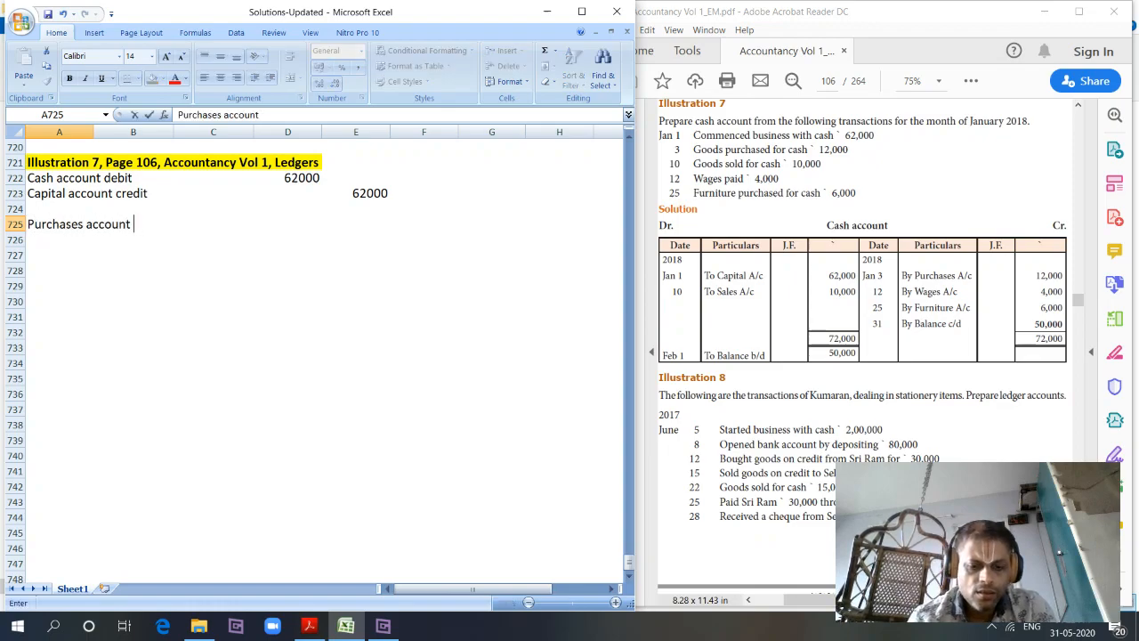
{"action": "type", "text": "debit"}
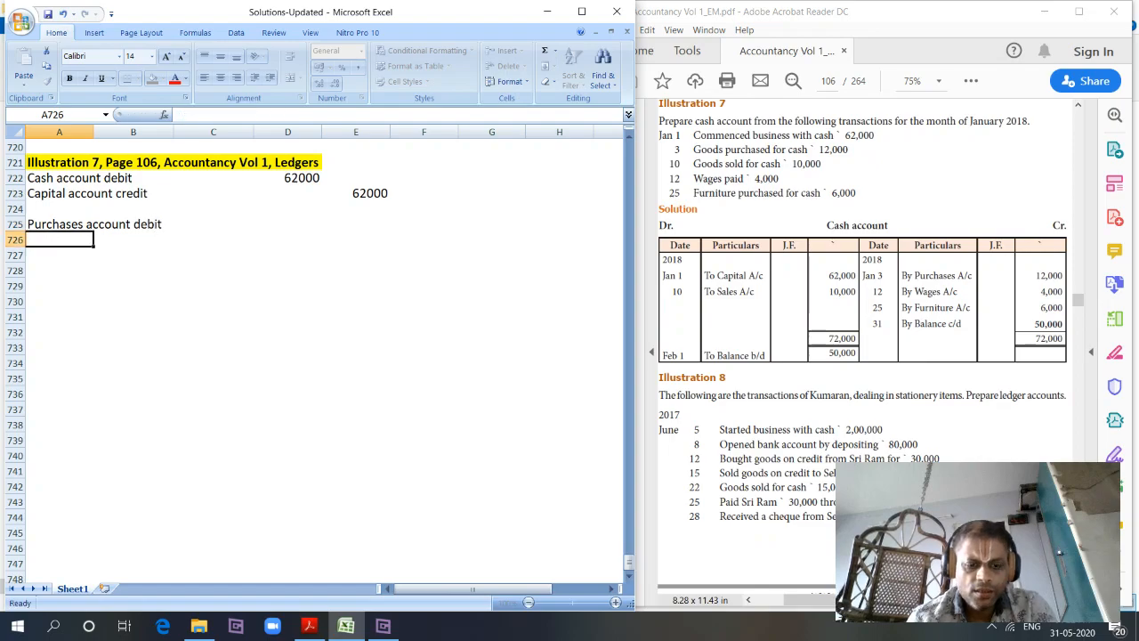
{"action": "type", "text": "Cash account credit"}
{"action": "left_click", "coordinate": [287, 223]}
{"action": "type", "text": "1"}
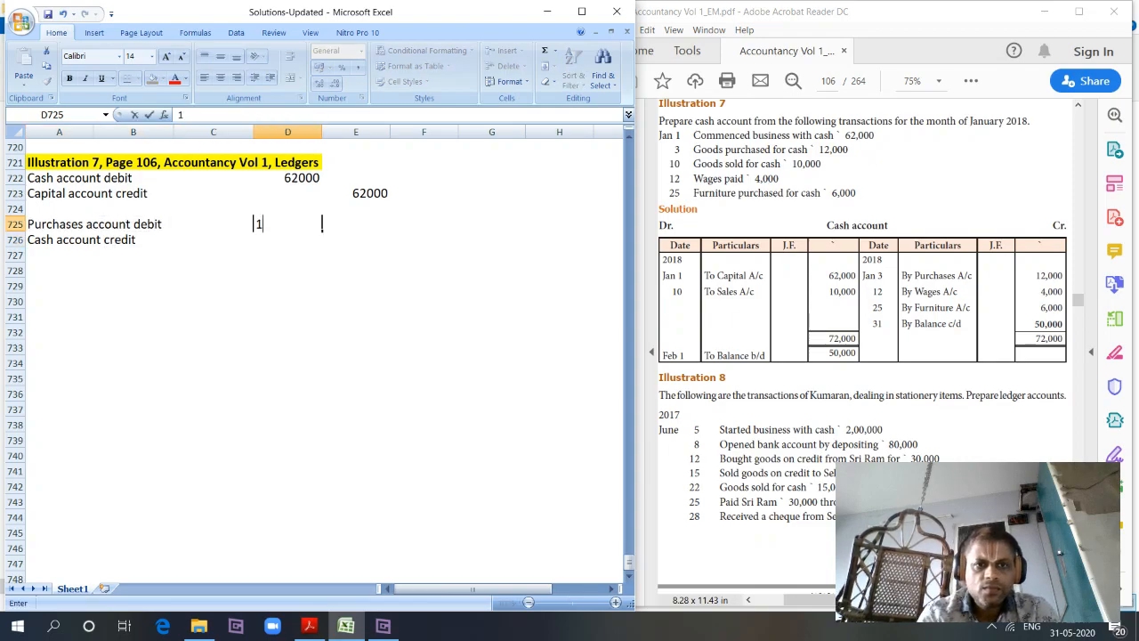
{"action": "type", "text": "200"}
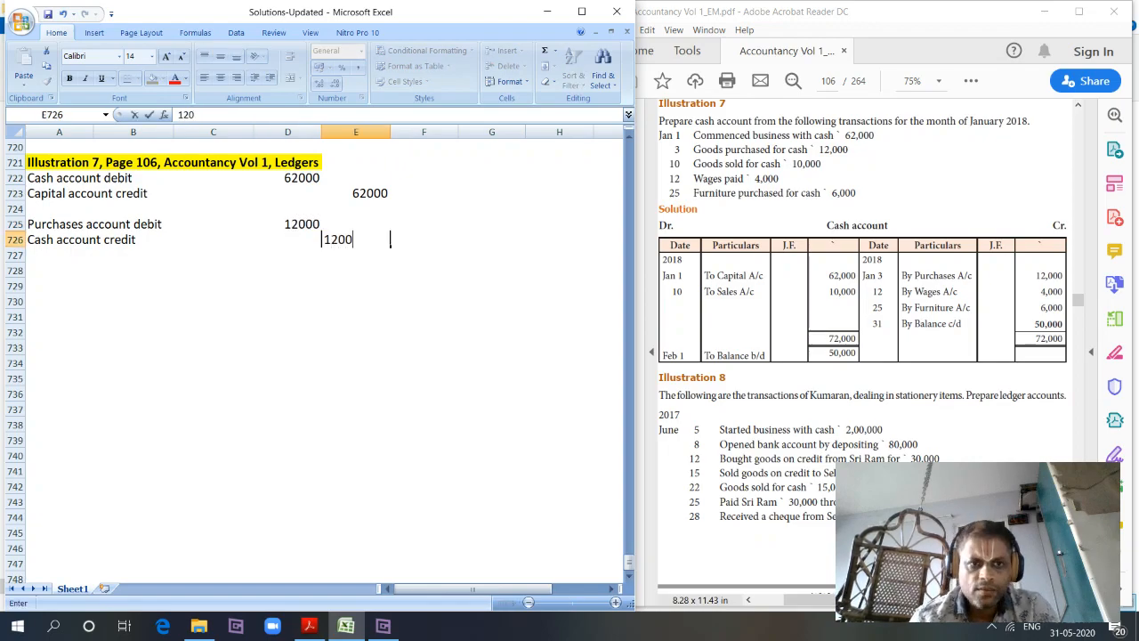
{"action": "key", "text": "enter"}
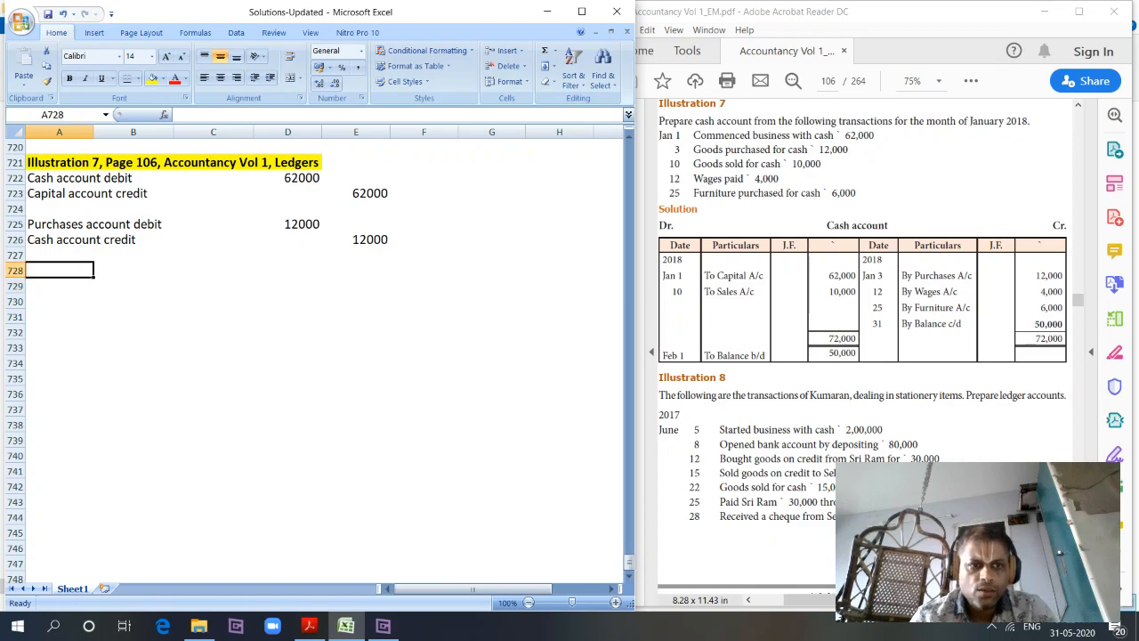
Record the Cash/Sales account entry and the Wages/Cash entry of 4000
{"action": "type", "text": "Cash account debit"}
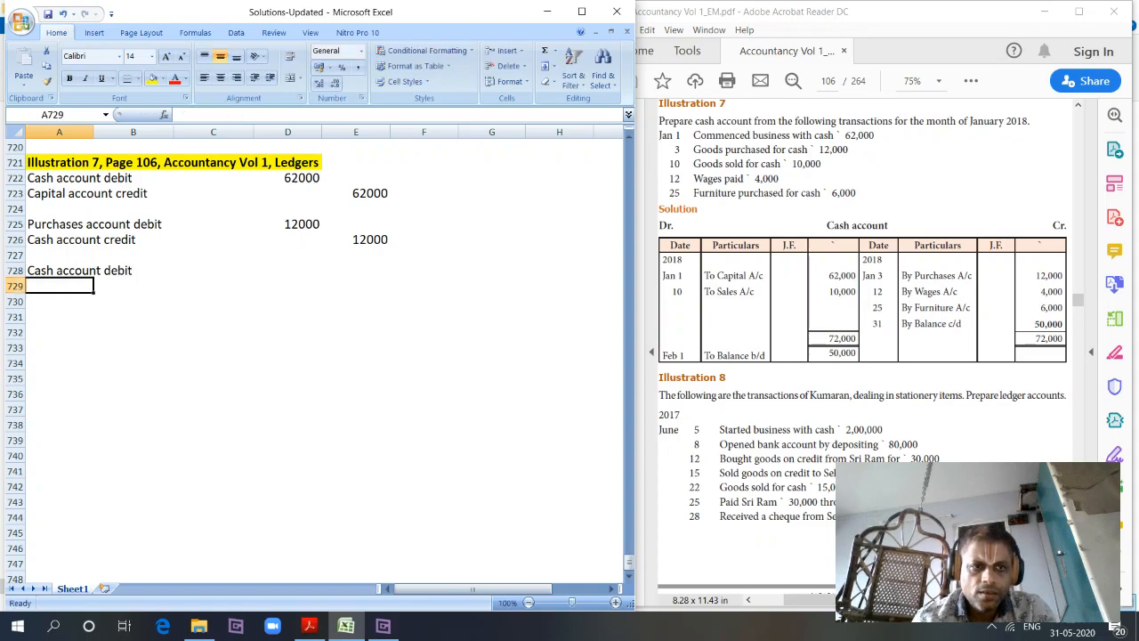
{"action": "type", "text": "Sales account credit"}
{"action": "left_click", "coordinate": [356, 286]}
{"action": "type", "text": "10000"}
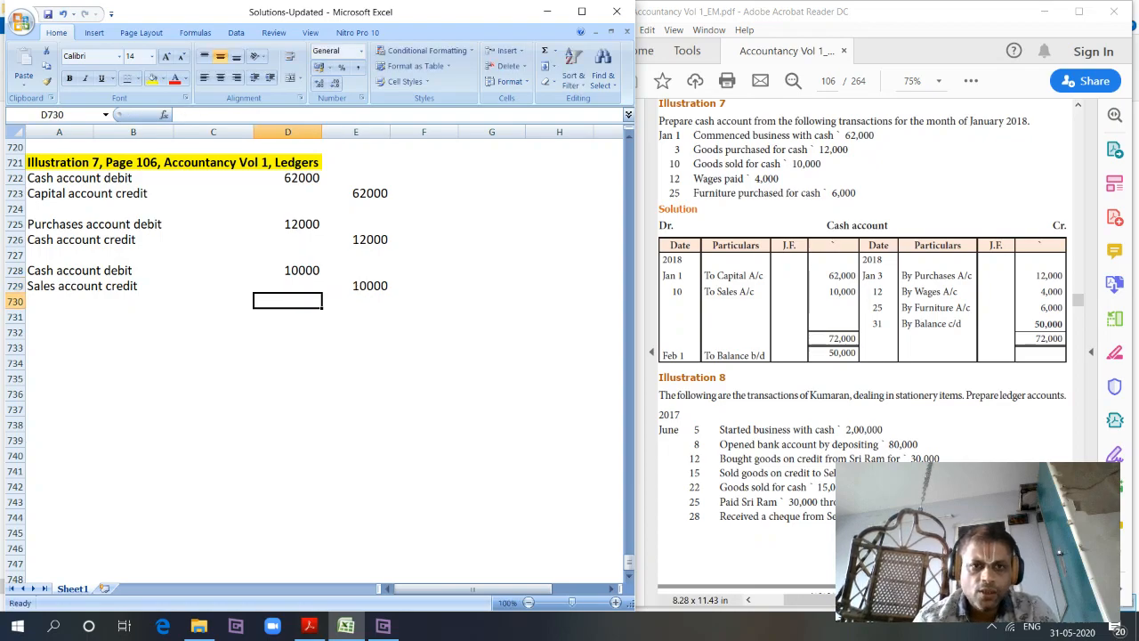
{"action": "left_click", "coordinate": [59, 316]}
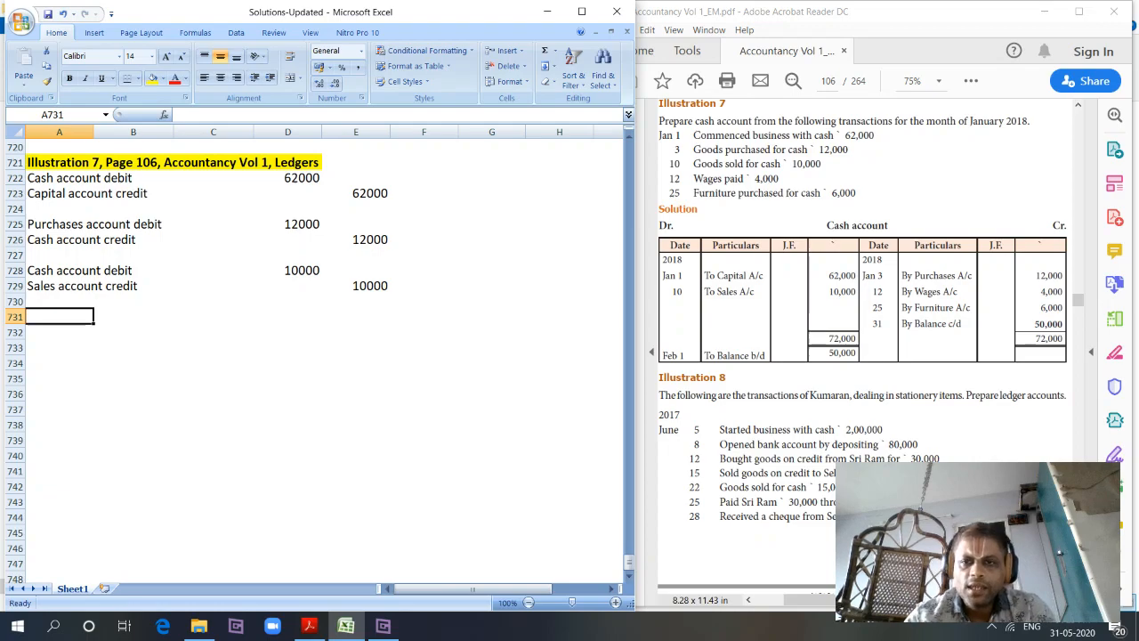
{"action": "type", "text": "Waves"}
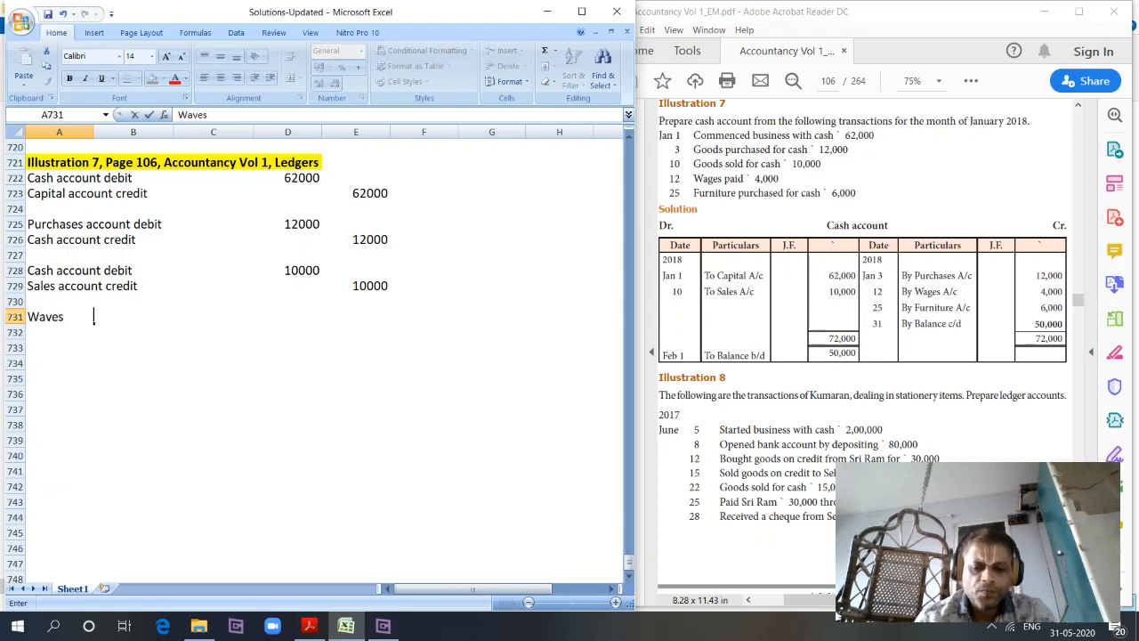
{"action": "key", "text": "BackSpace"}
{"action": "type", "text": "ges account debit"}
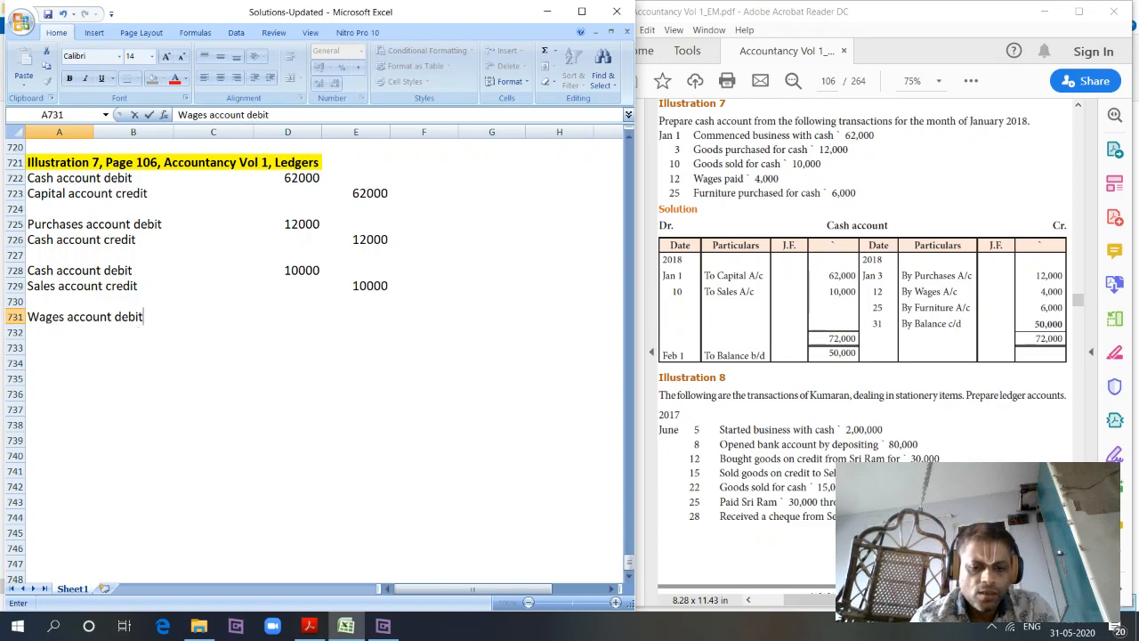
{"action": "type", "text": "Cash account credit"}
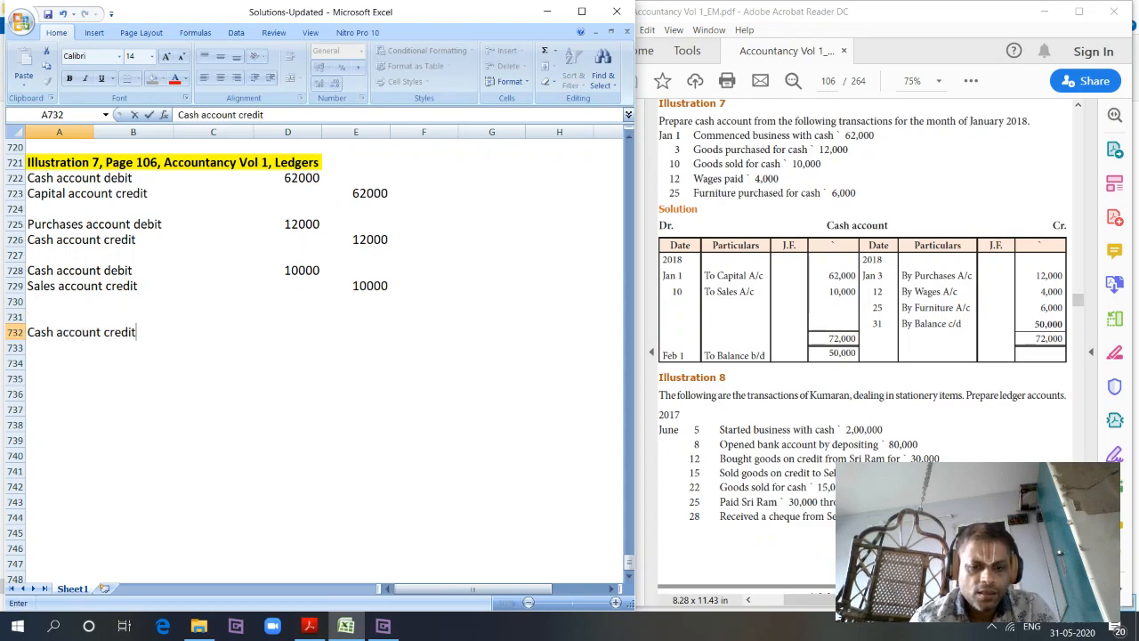
{"action": "type", "text": "Wages account debit"}
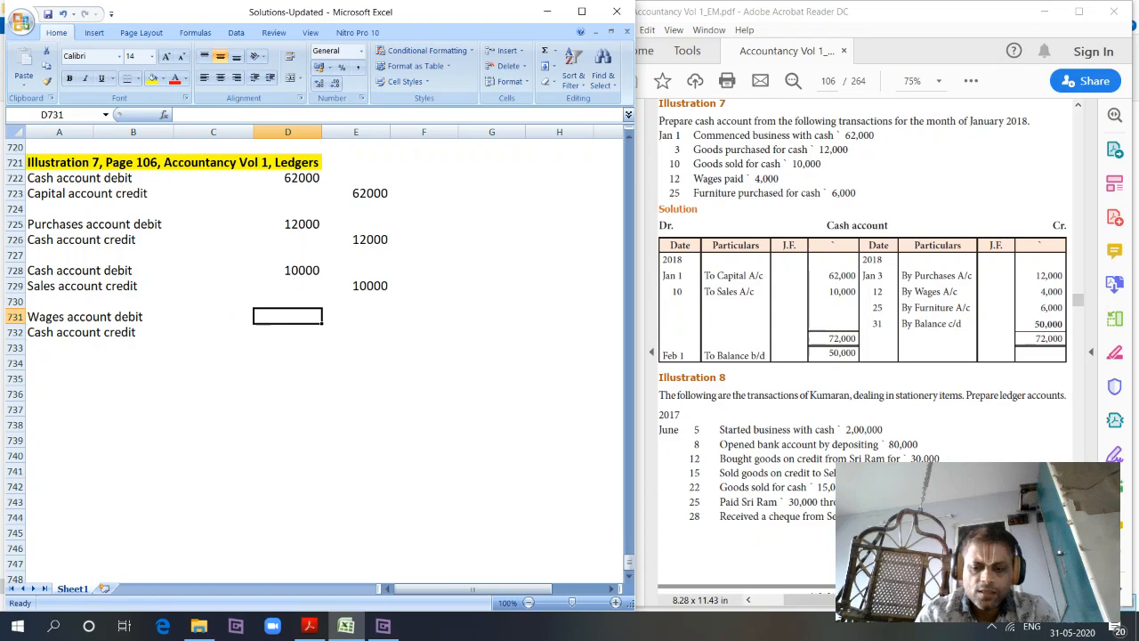
{"action": "type", "text": "4000"}
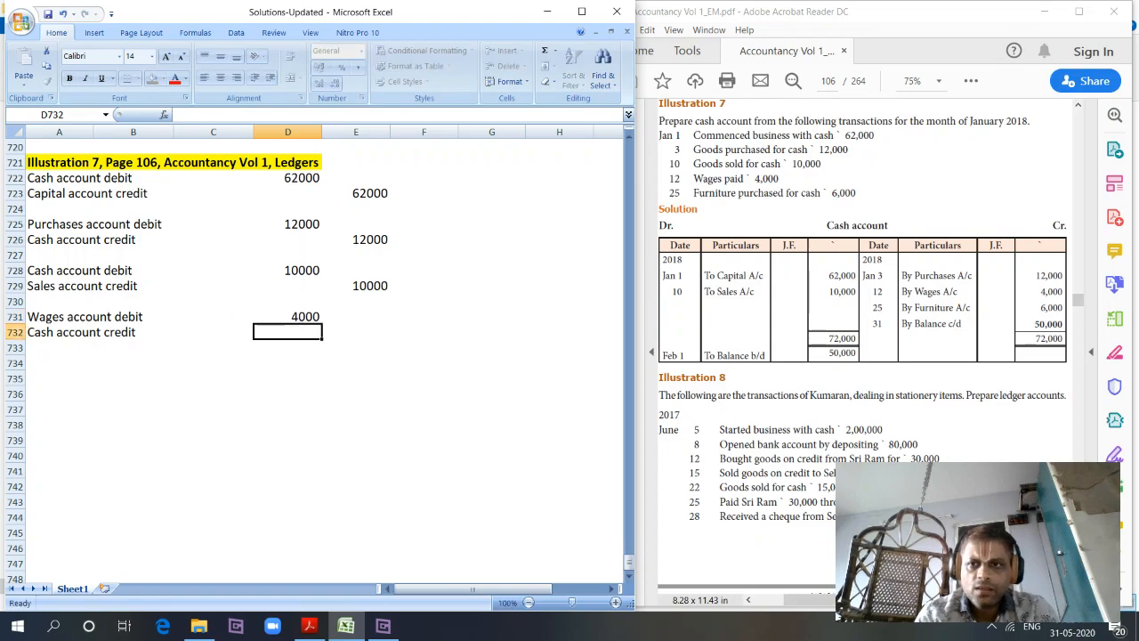
{"action": "type", "text": "4000"}
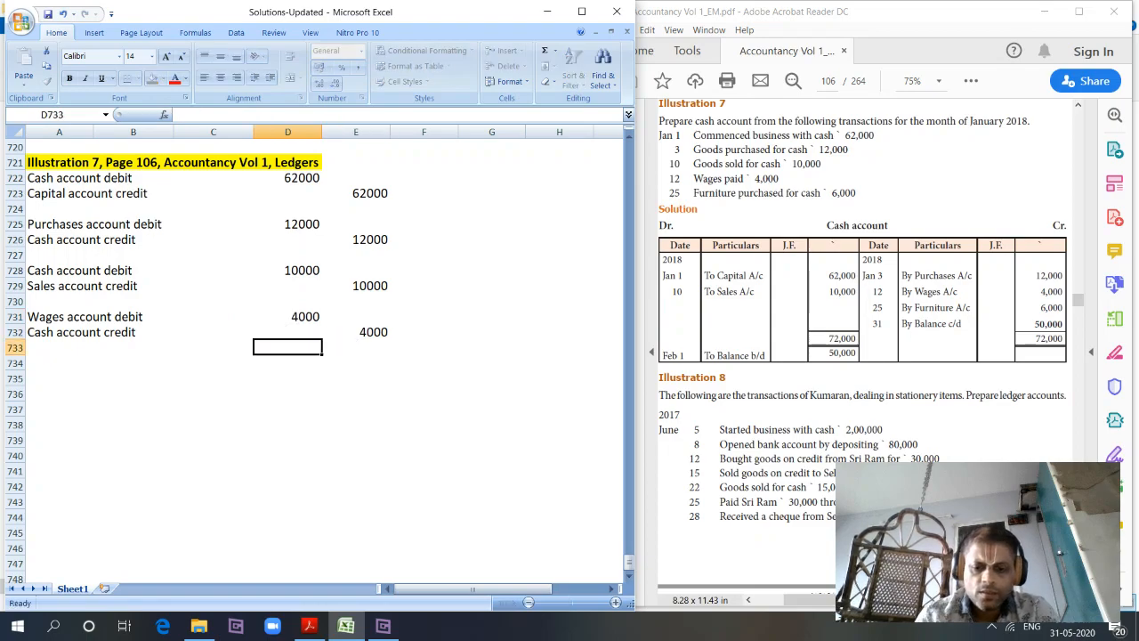
Record the journal entry debiting Furniture account and crediting Cash account 6000
{"action": "left_click", "coordinate": [59, 362]}
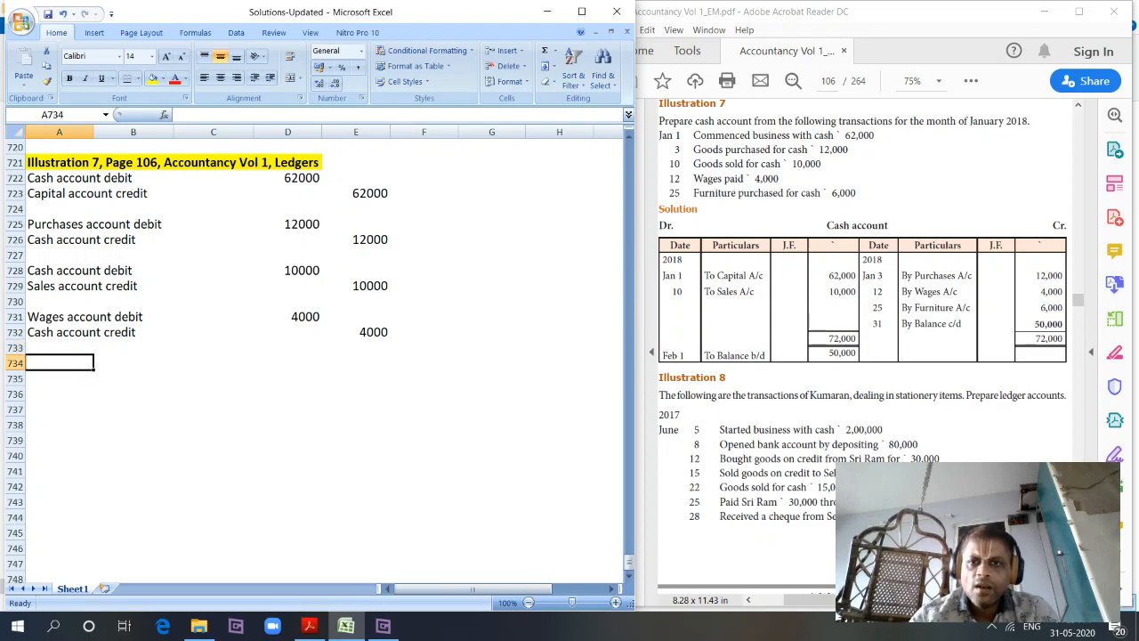
{"action": "type", "text": "Furniture account"}
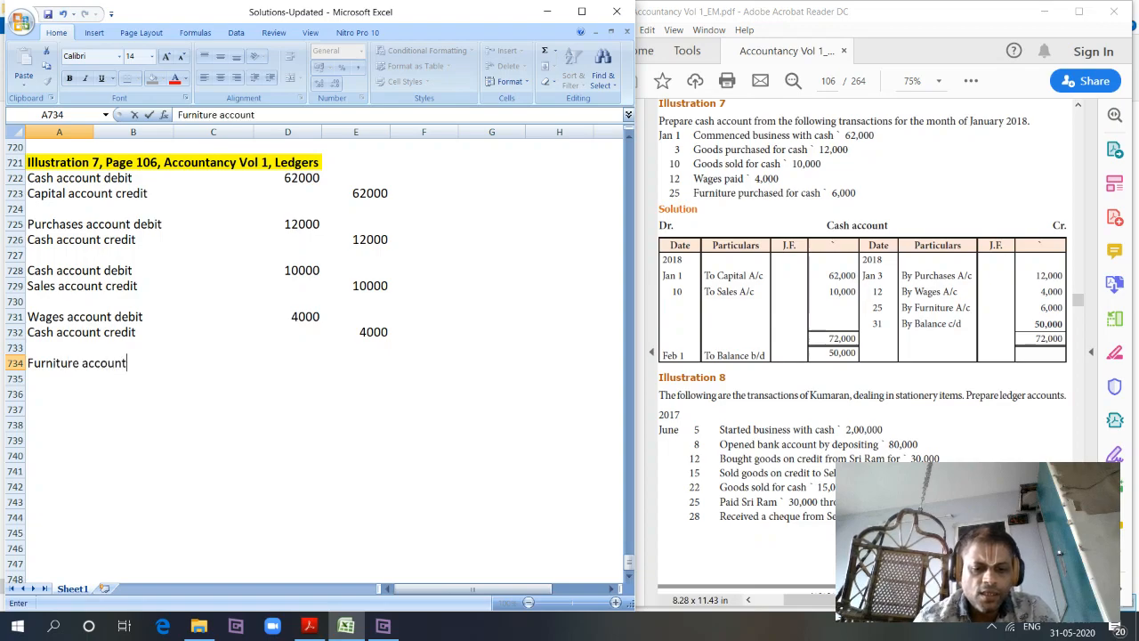
{"action": "type", "text": "debi"}
{"action": "left_click", "coordinate": [59, 378]}
{"action": "type", "text": "Cash account cred"}
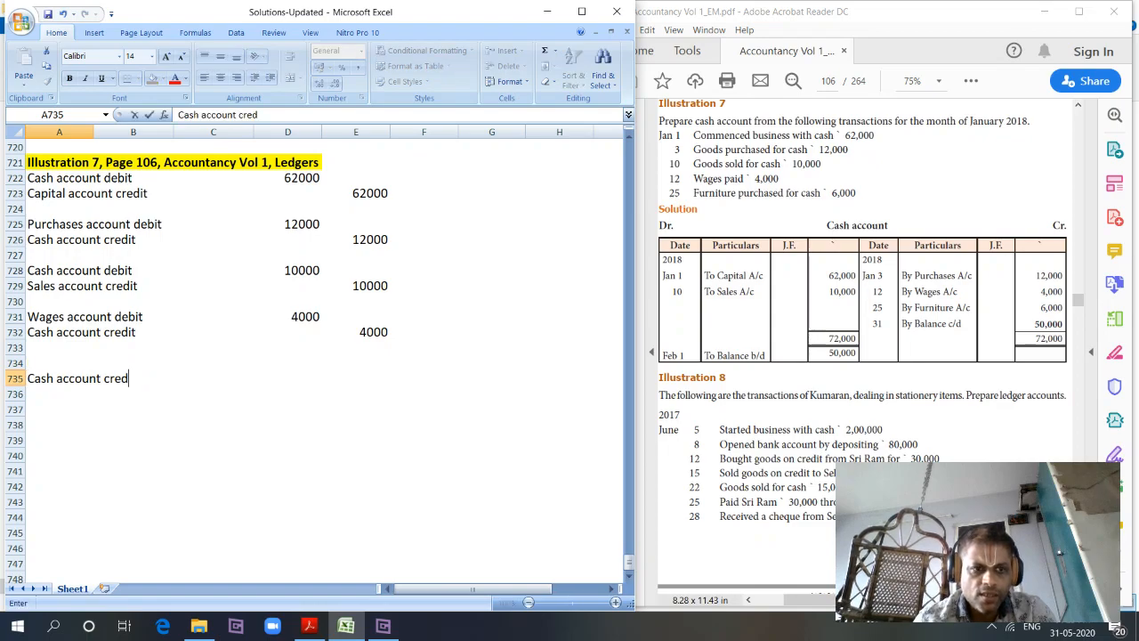
{"action": "type", "text": "Furniture account debit"}
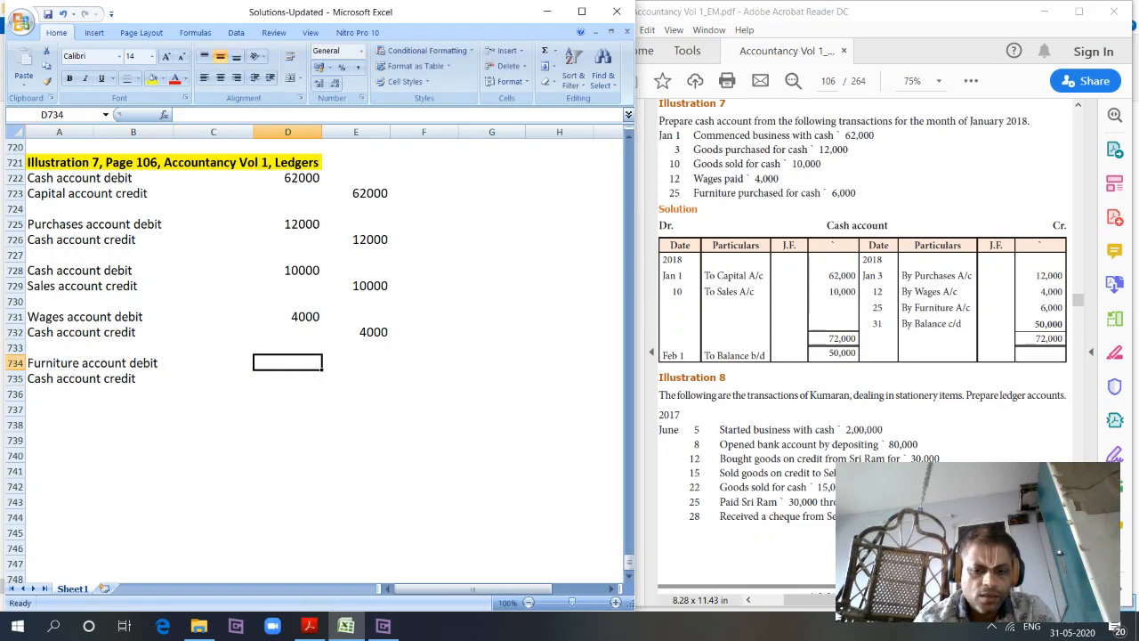
{"action": "type", "text": "6000"}
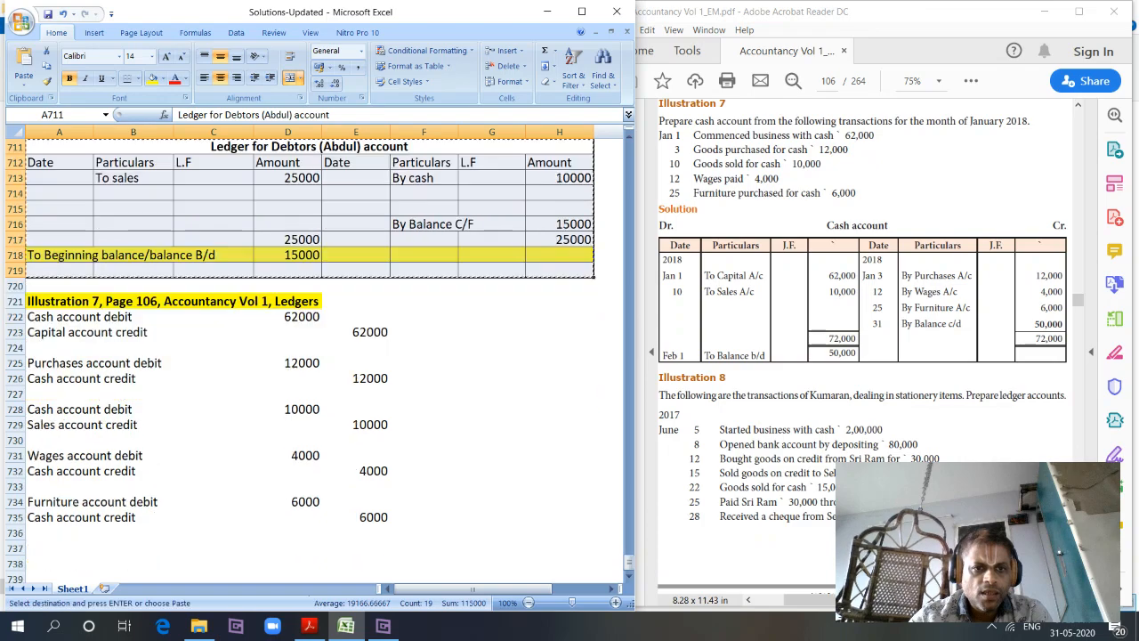
Paste the ledger layout at A737 and retitle it 'Ledger for cash account'
{"action": "scroll", "scroll_direction": "down", "scroll_amount": 3}
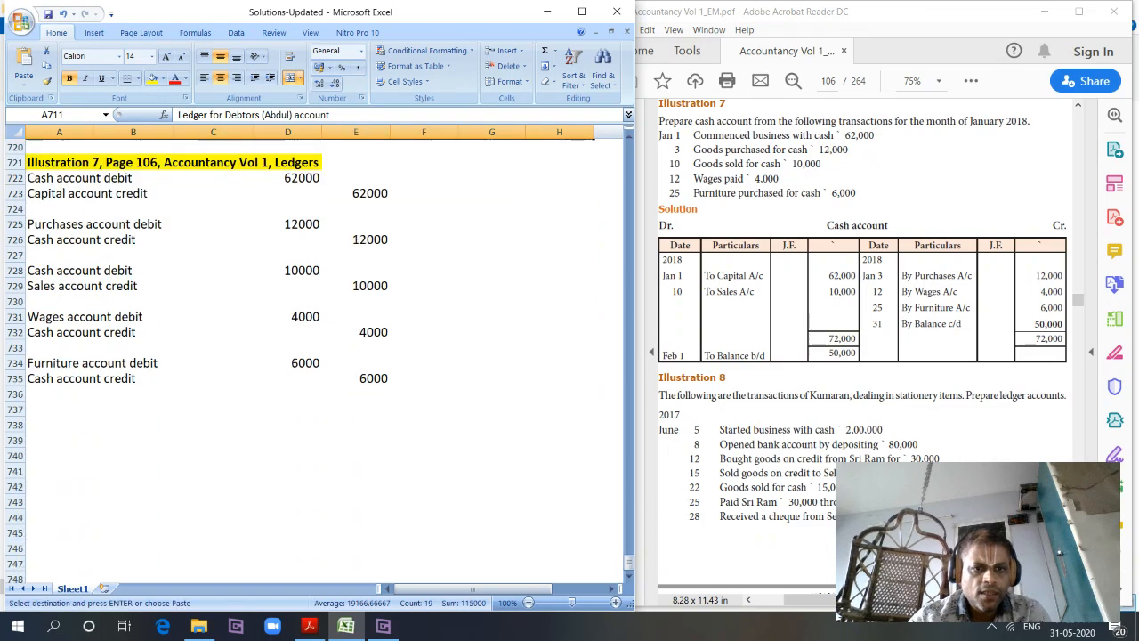
{"action": "left_click", "coordinate": [59, 409]}
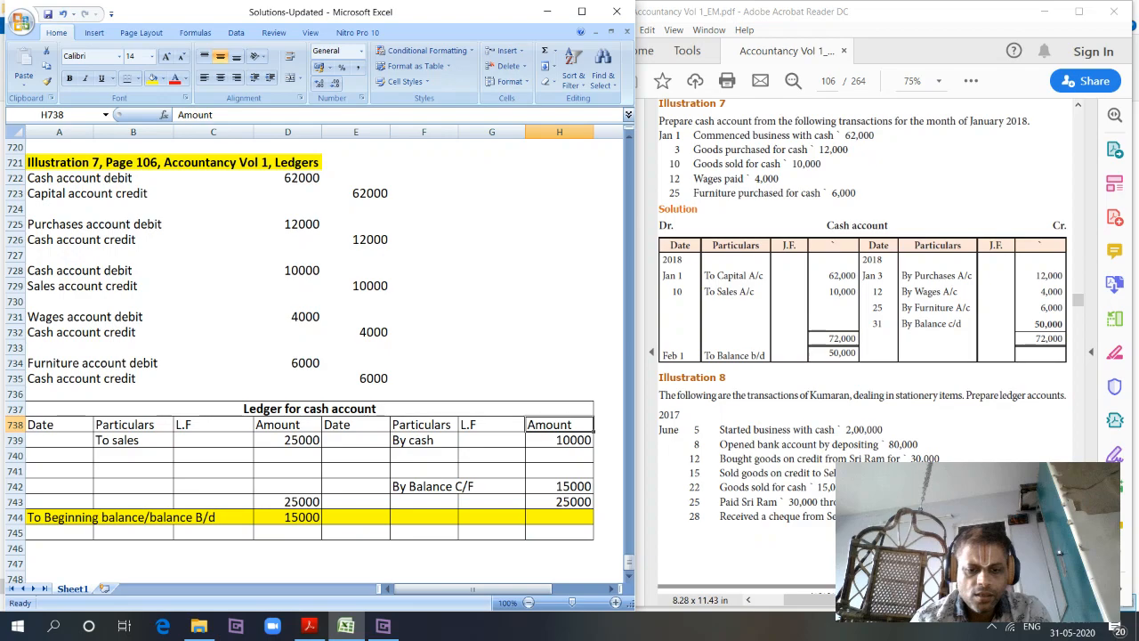
Enter 'To capital' 62000 on the debit side and begin the Purchases credit entry
{"action": "left_click", "coordinate": [212, 439]}
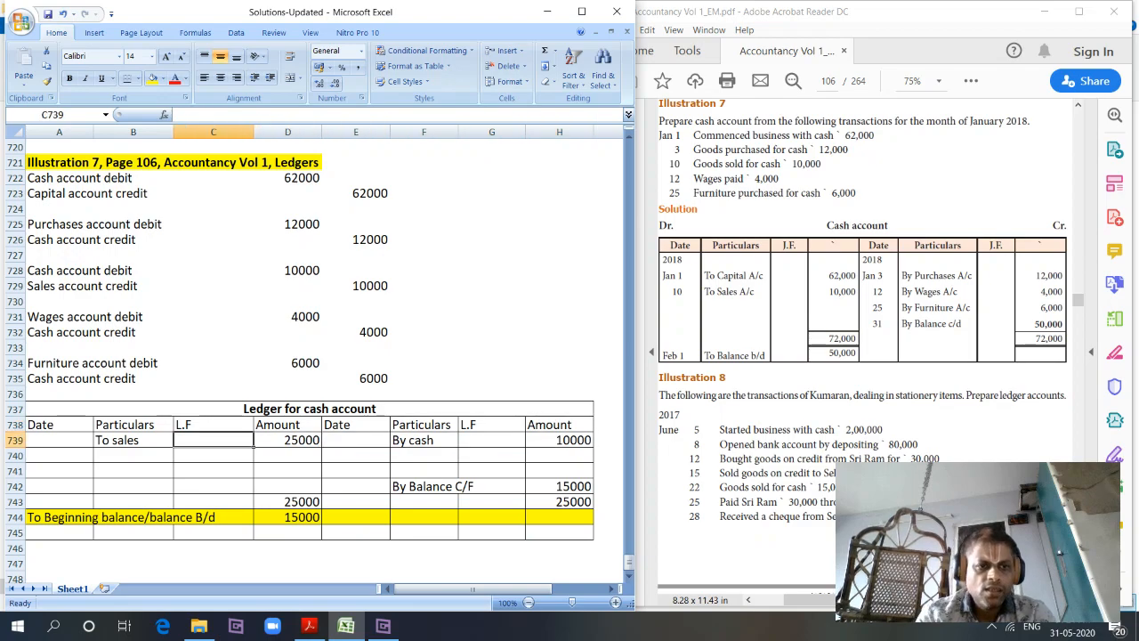
{"action": "left_click", "coordinate": [133, 440]}
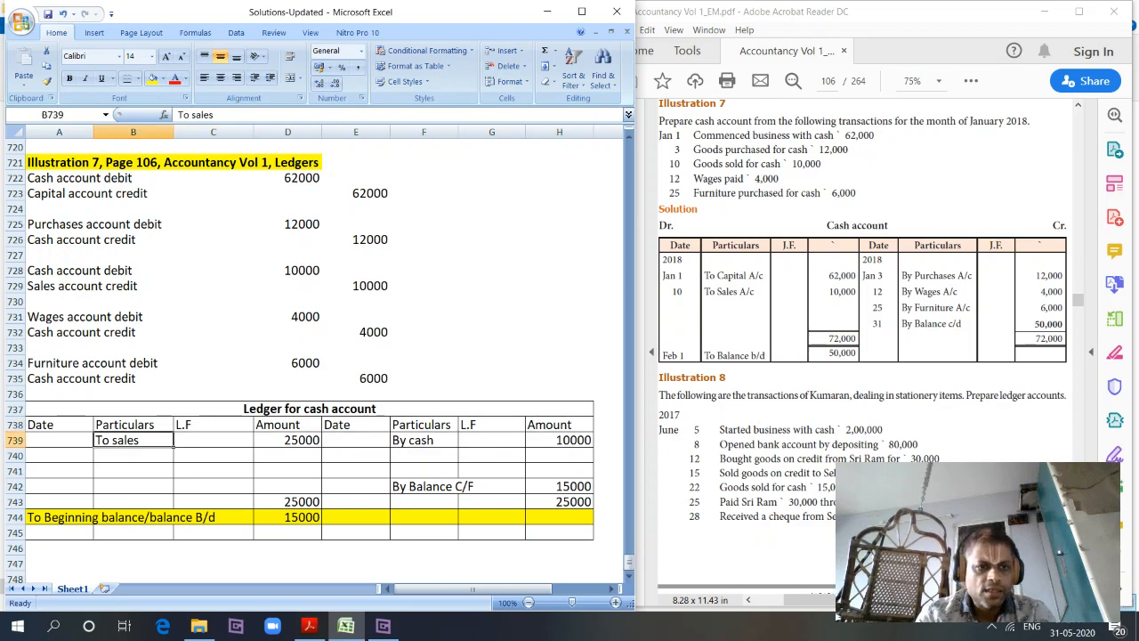
{"action": "type", "text": "To capital"}
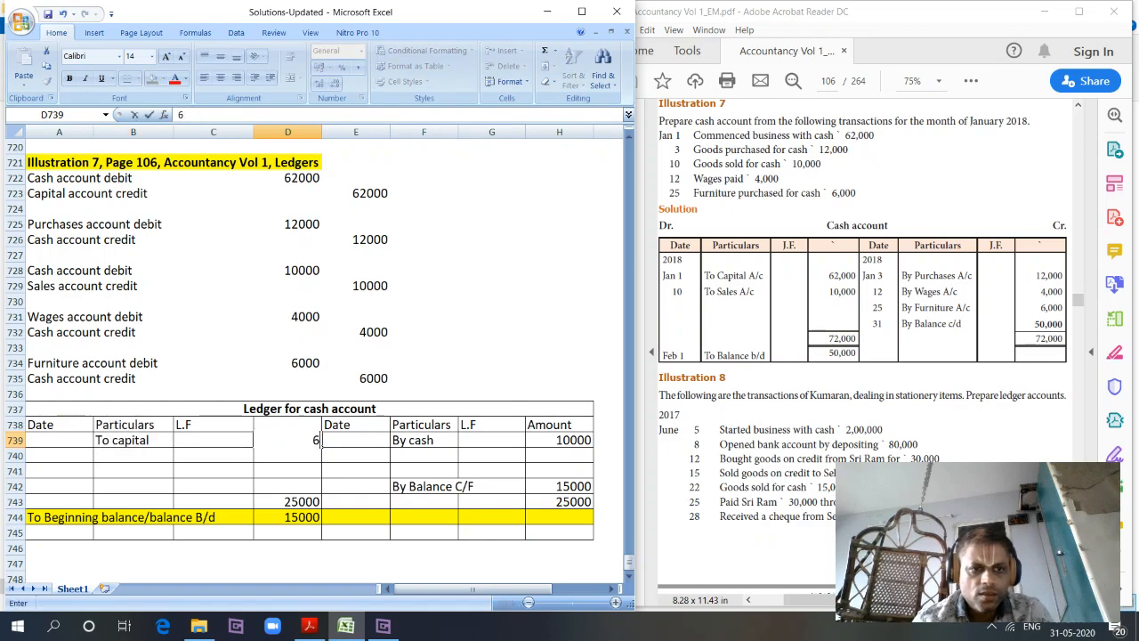
{"action": "type", "text": "62000"}
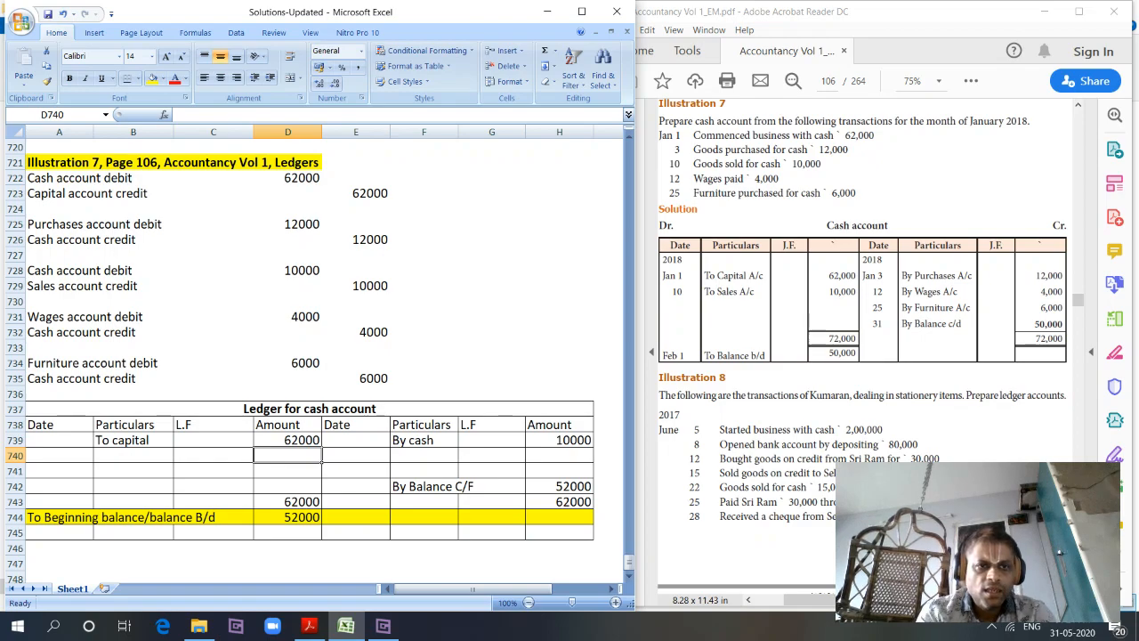
{"action": "left_click", "coordinate": [288, 440]}
{"action": "type", "text": "By"}
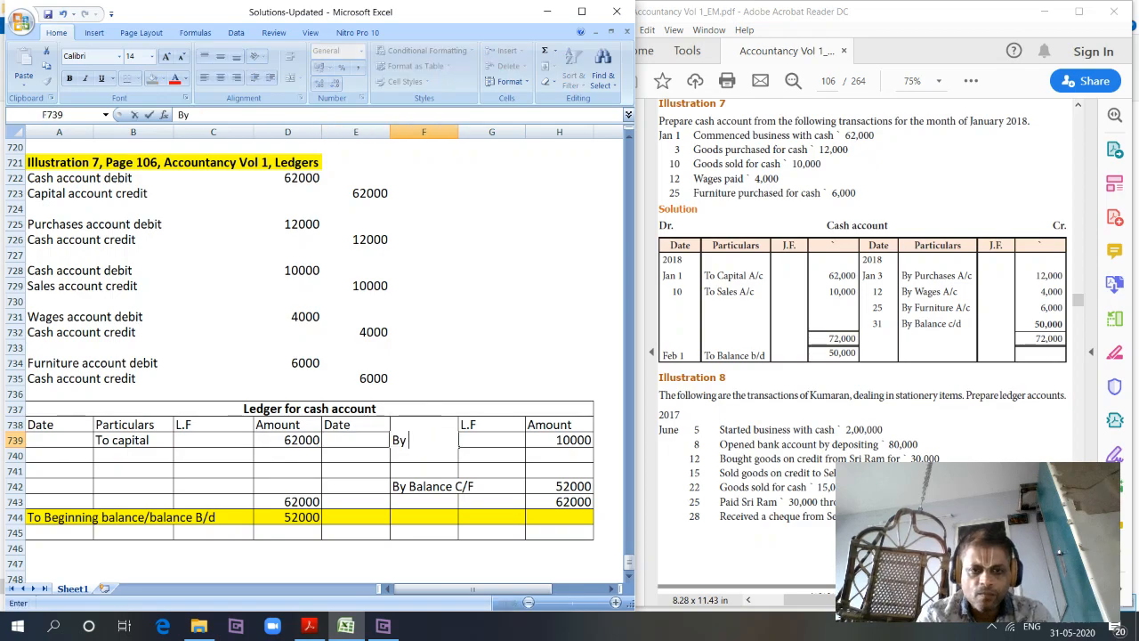
{"action": "type", "text": "Purchases"}
{"action": "left_click", "coordinate": [560, 440]}
{"action": "type", "text": "12000"}
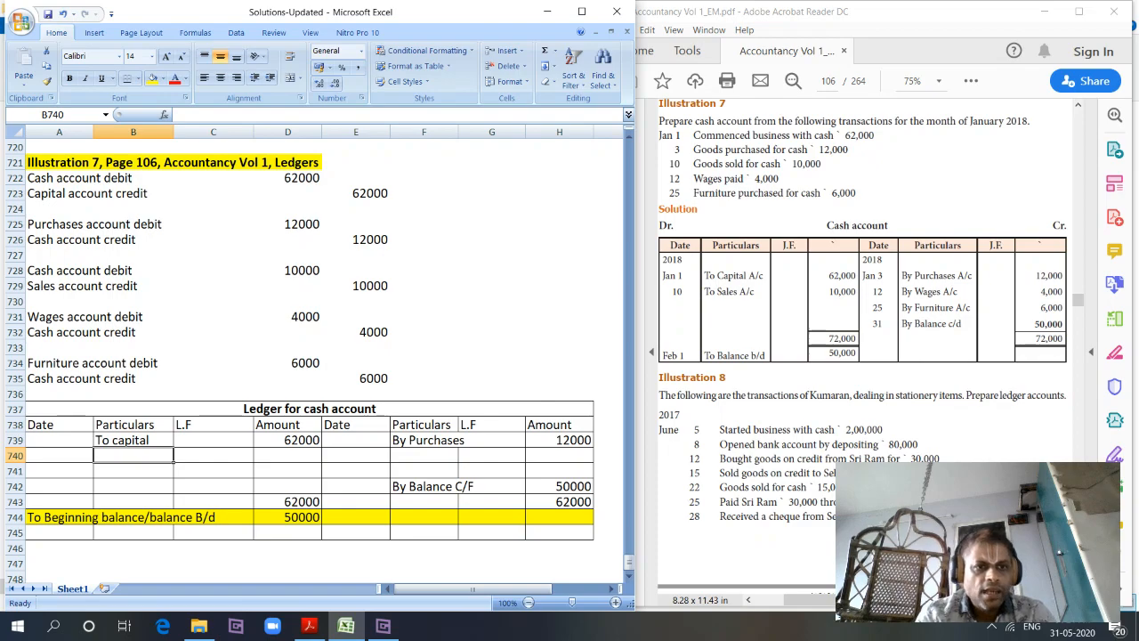
Add To Sales 10000, then credits By Purchases, By Wages 4000, By Furniture 6000
{"action": "type", "text": "To Sales"}
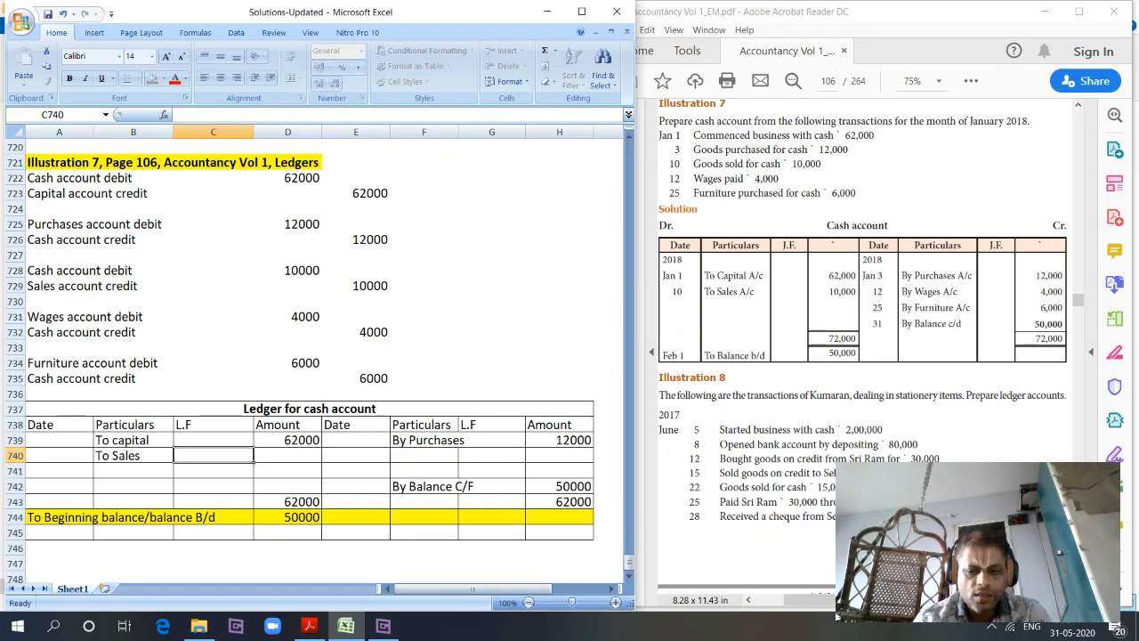
{"action": "type", "text": "10000"}
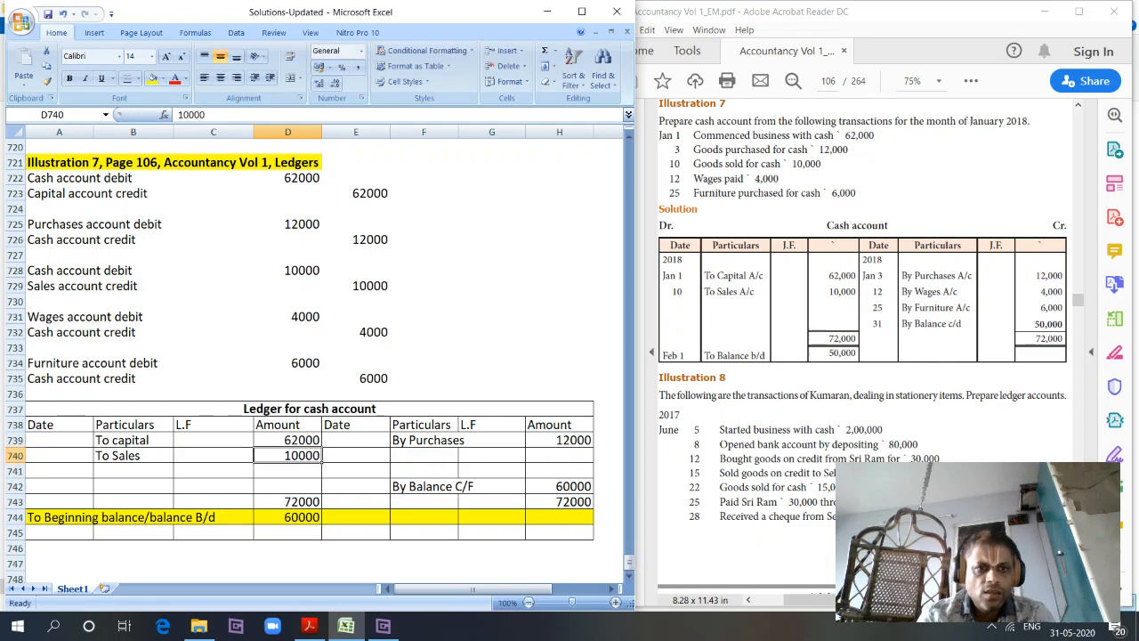
{"action": "type", "text": "By Purchases"}
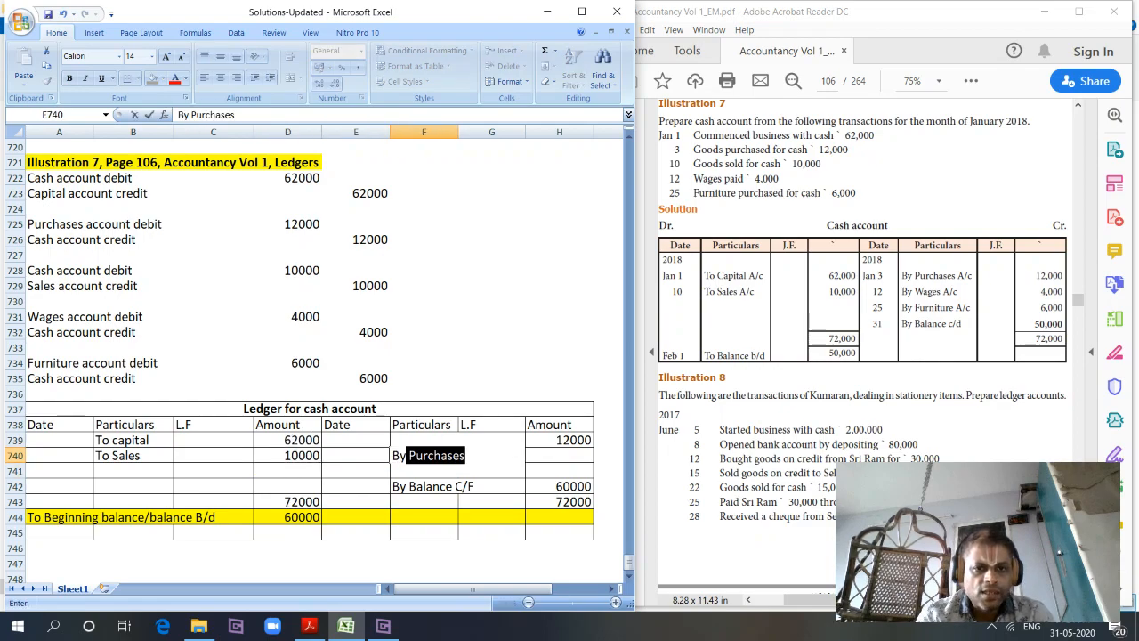
{"action": "type", "text": "By Wage"}
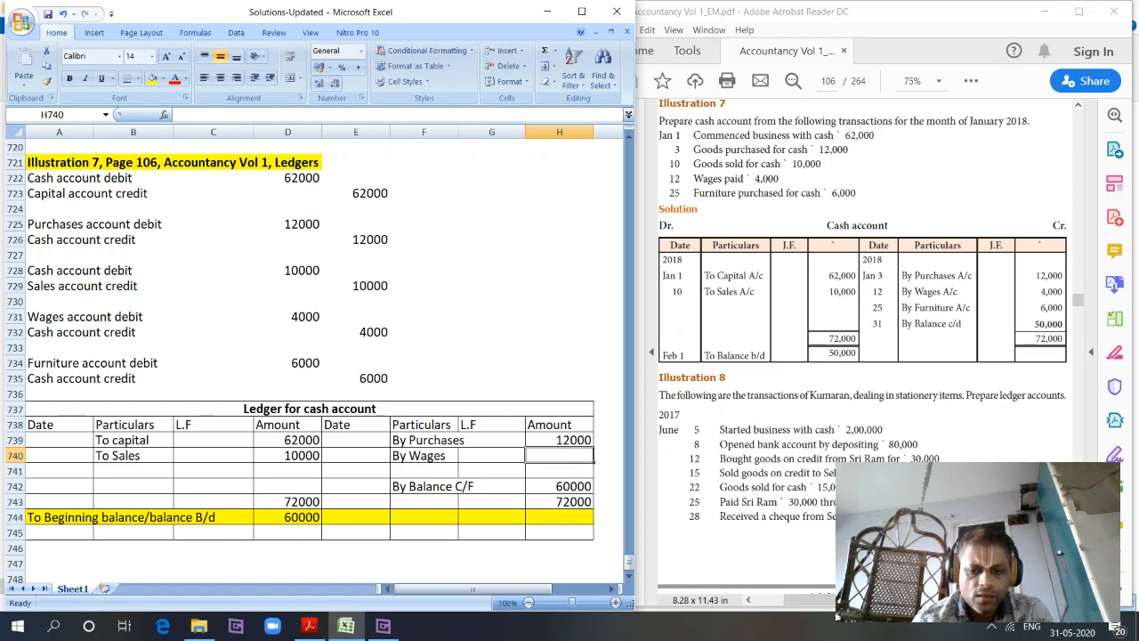
{"action": "type", "text": "4000"}
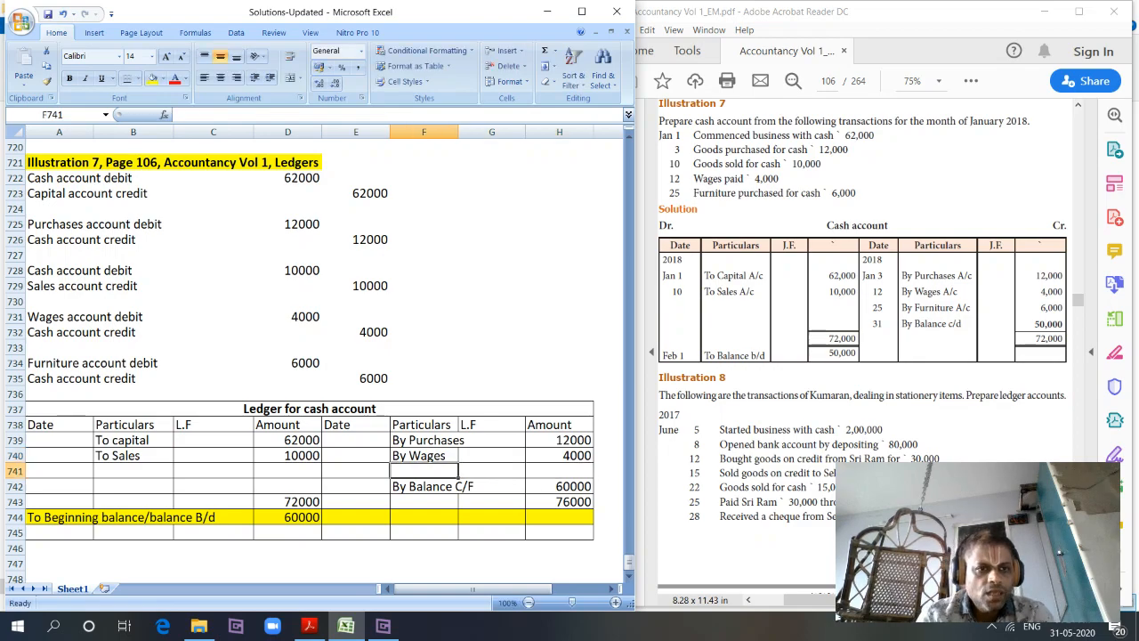
{"action": "type", "text": "By Furniture"}
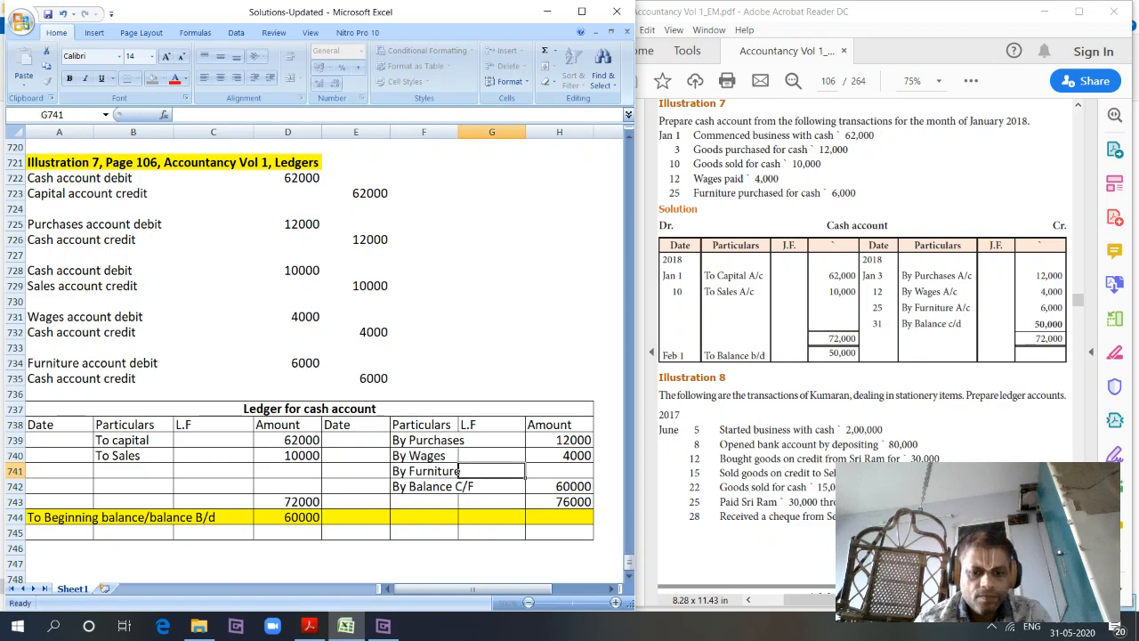
{"action": "type", "text": "6000"}
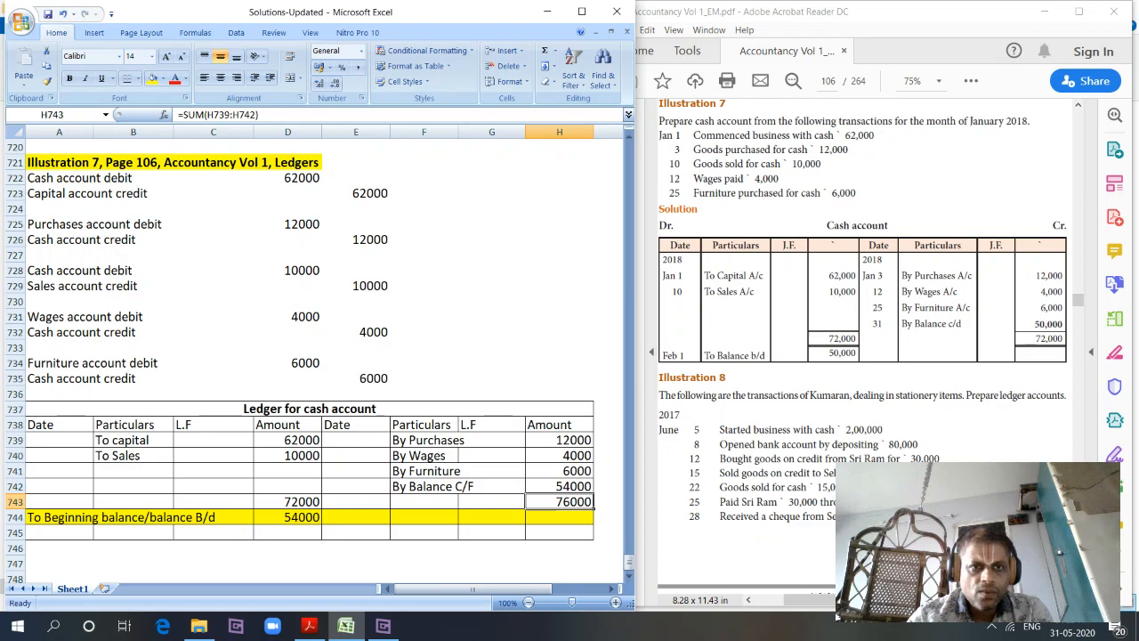
Replace the circular balance formula in H742 with a typed Balance C/F of 50000
{"action": "left_click", "coordinate": [559, 486]}
{"action": "type", "text": "="}
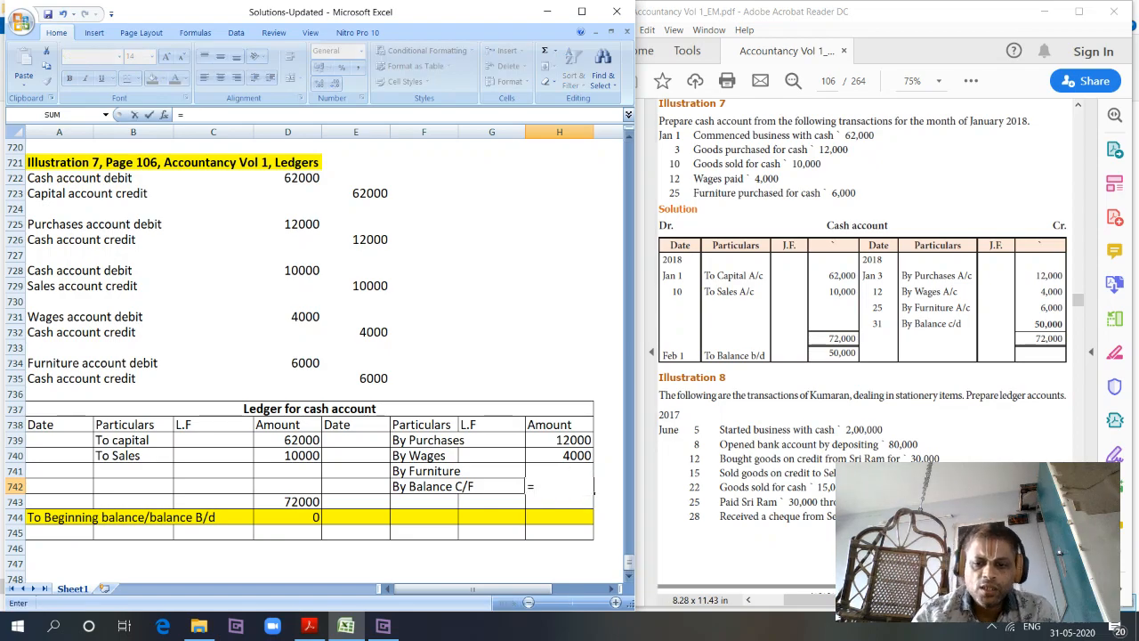
{"action": "type", "text": "D742"}
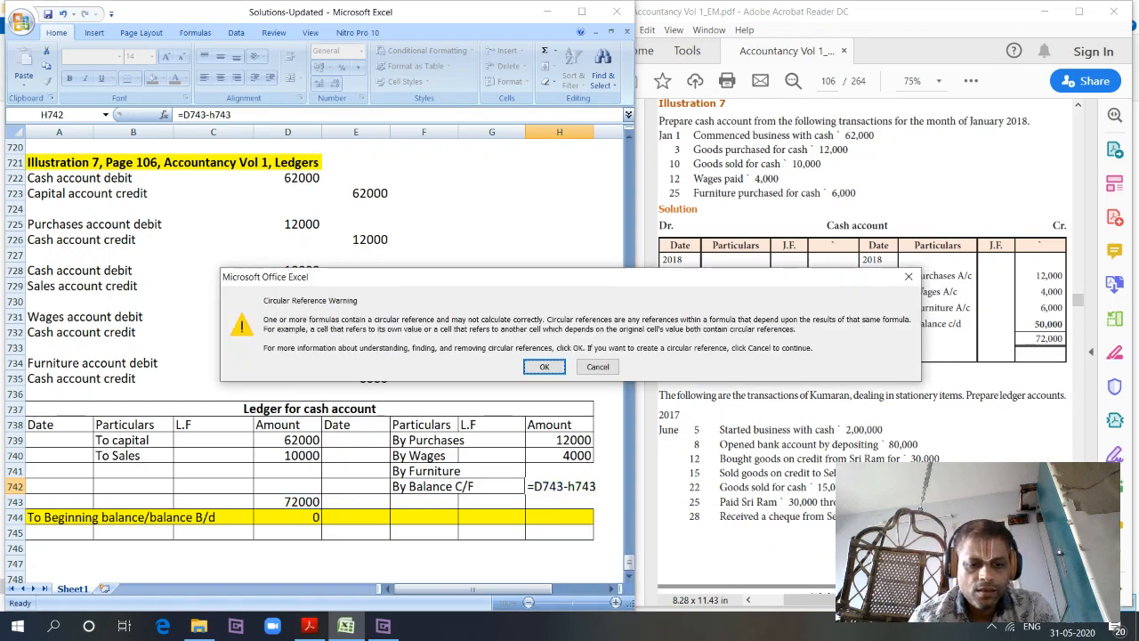
{"action": "left_click", "coordinate": [543, 366]}
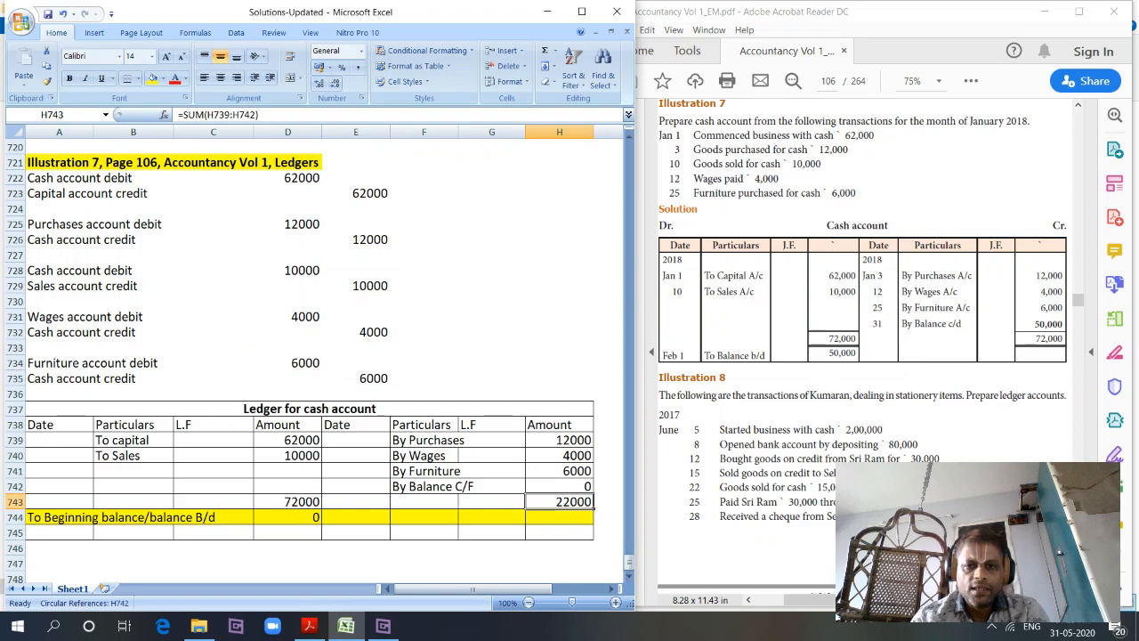
{"action": "left_click", "coordinate": [559, 486]}
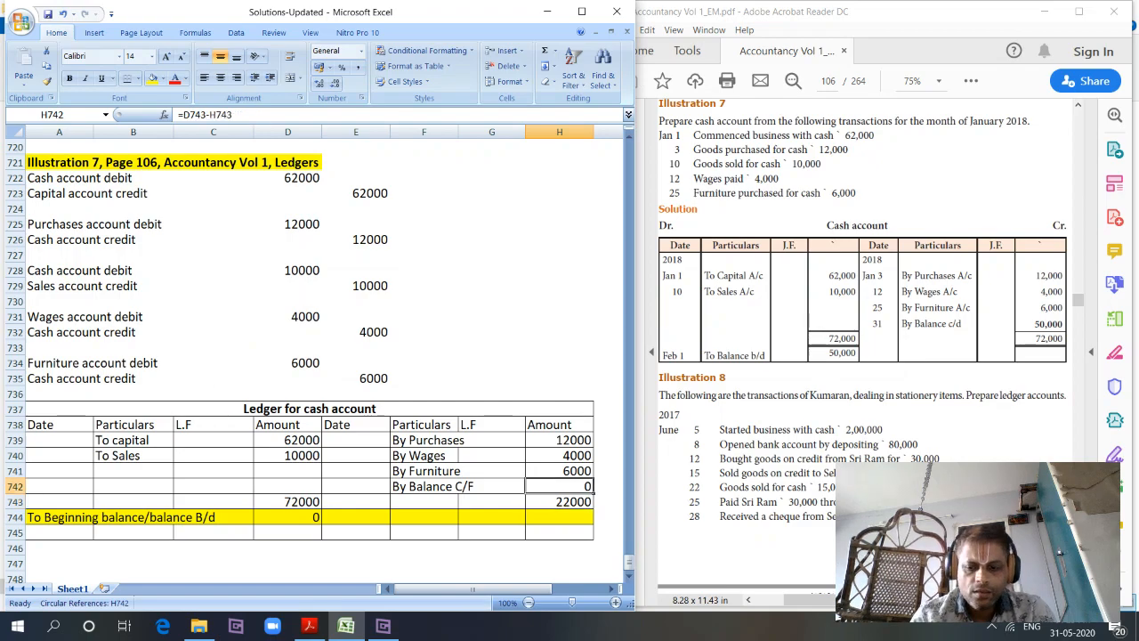
{"action": "type", "text": "50000"}
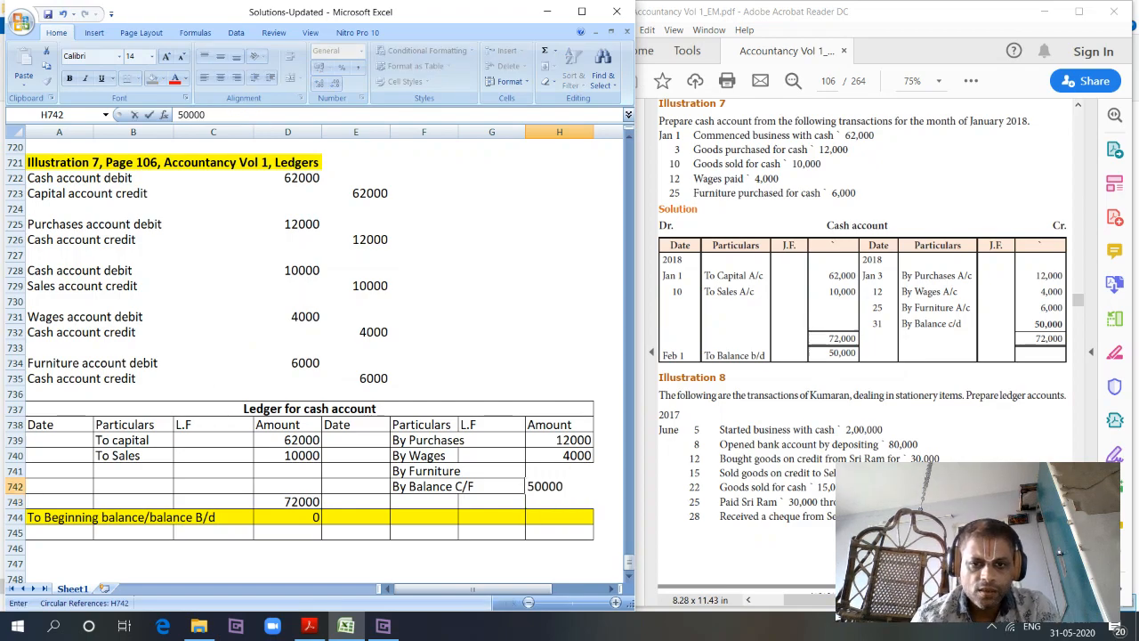